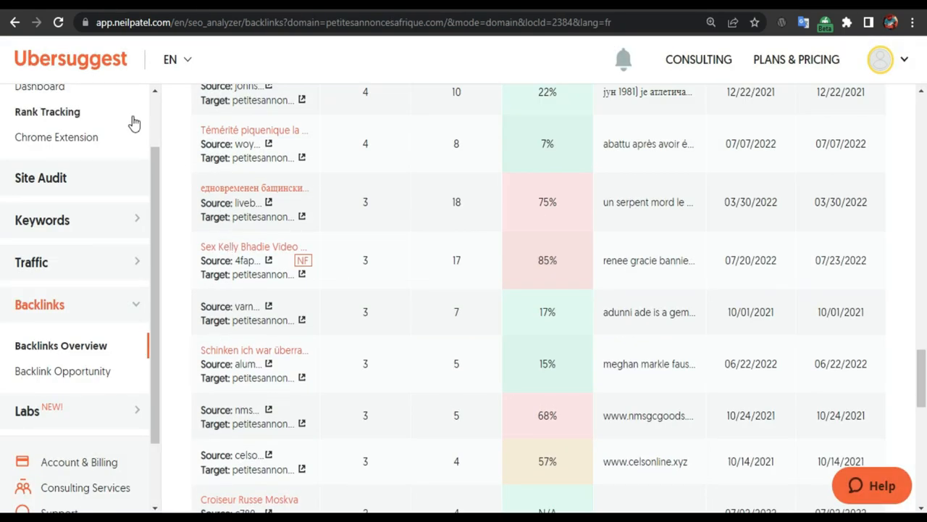
mouse_move(613, 291)
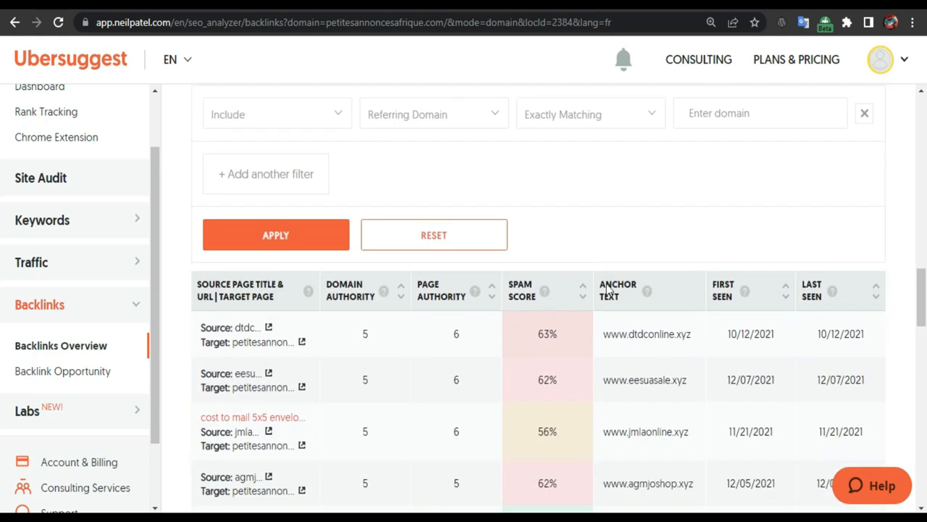
Step: Scroll to the bottom of Ubersuggest's backlinks page 2 and switch to page 1
scroll(down, 3)
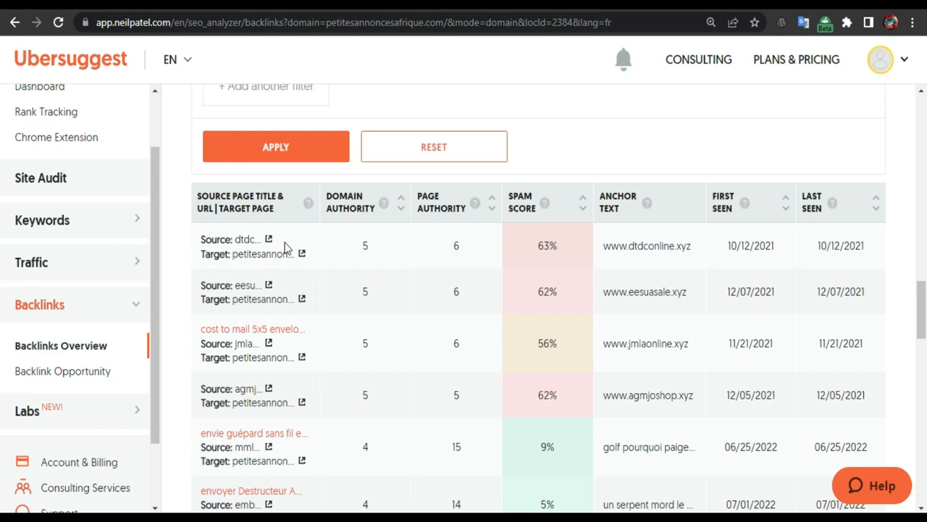
mouse_move(542, 255)
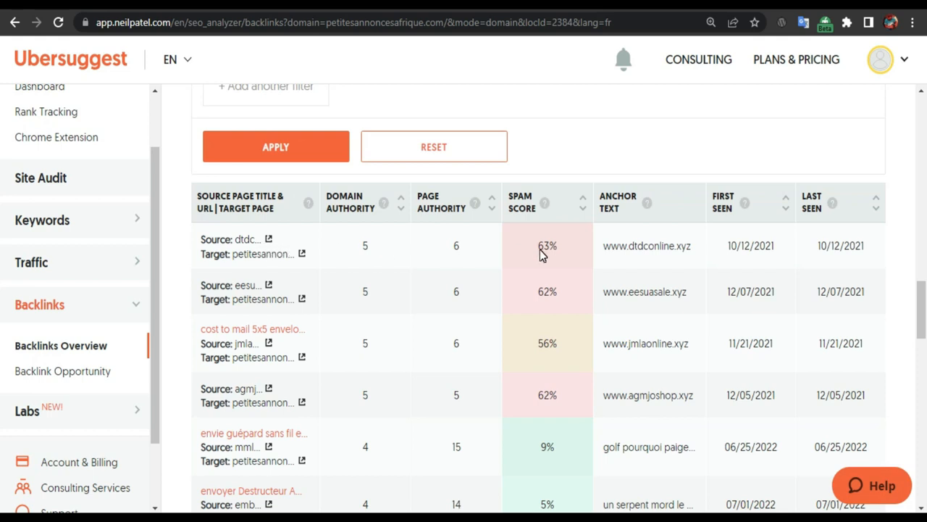
mouse_move(545, 254)
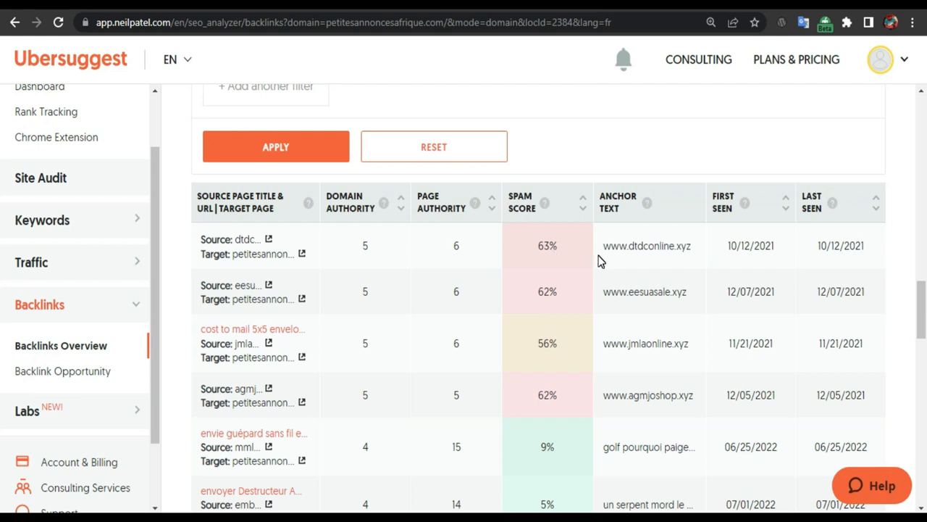
mouse_move(580, 259)
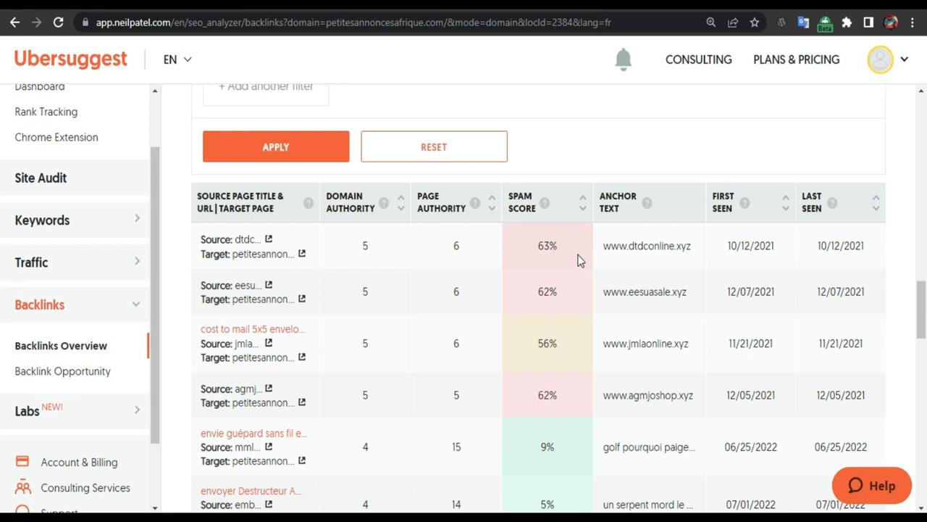
mouse_move(694, 254)
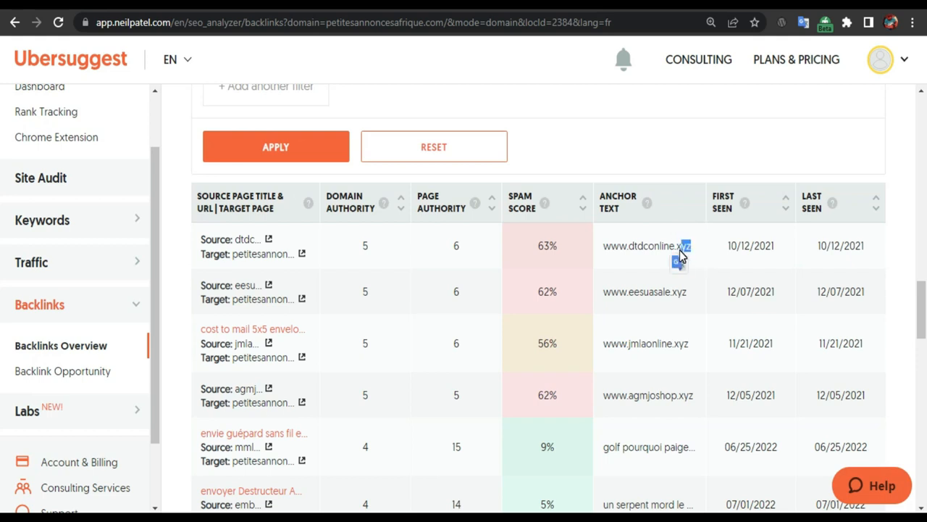
mouse_move(692, 255)
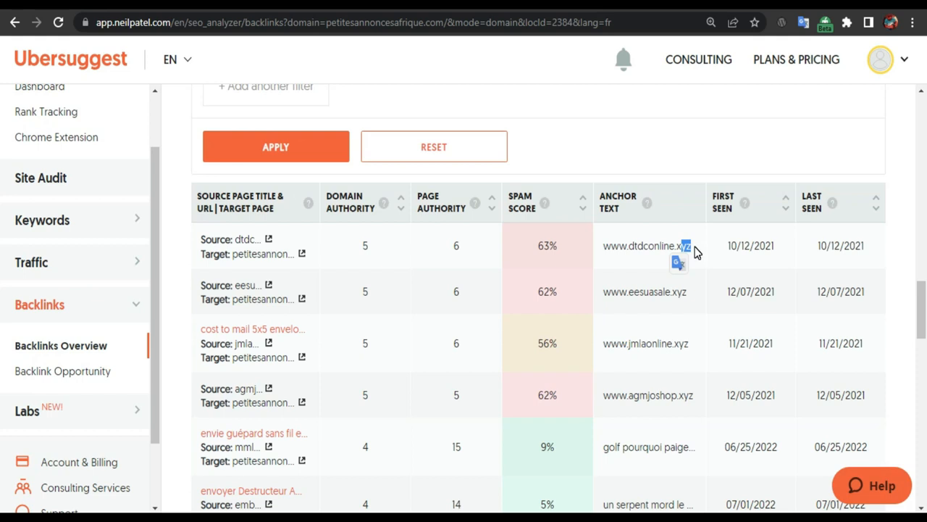
mouse_move(587, 258)
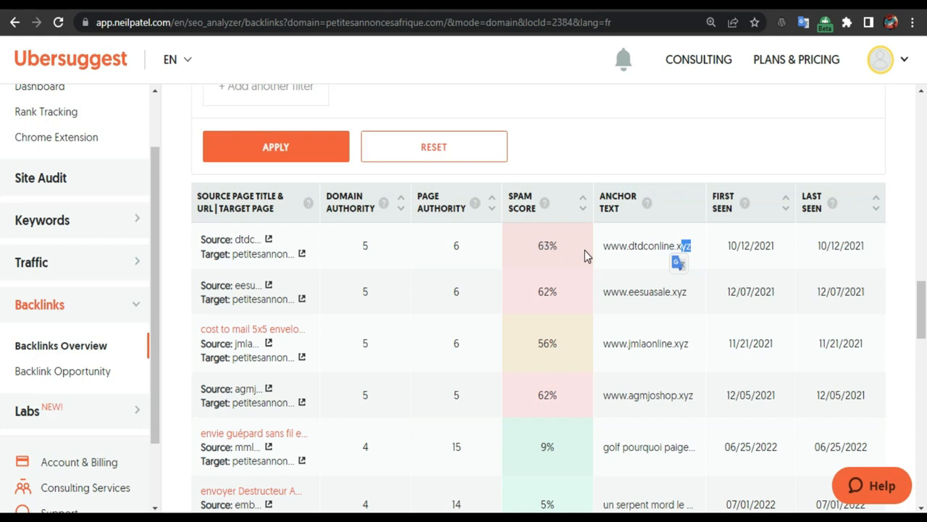
scroll(down, 3)
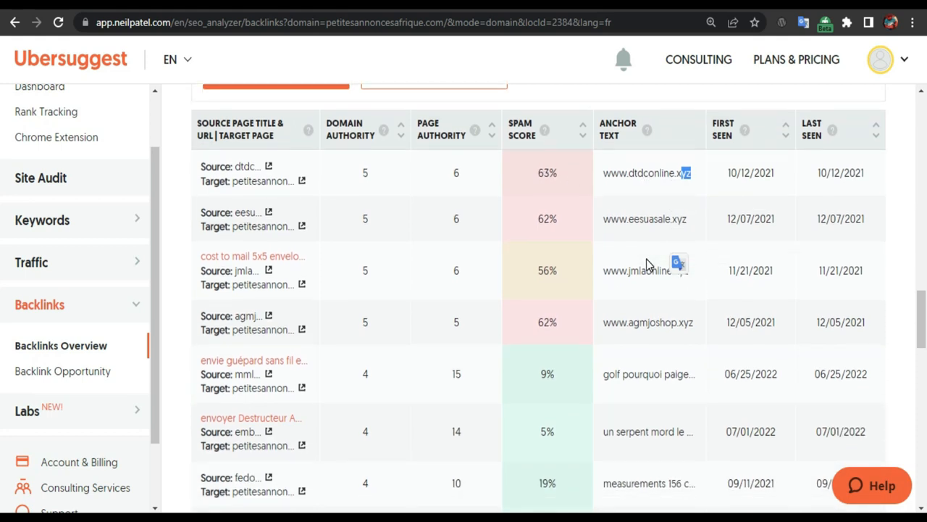
scroll(down, 3)
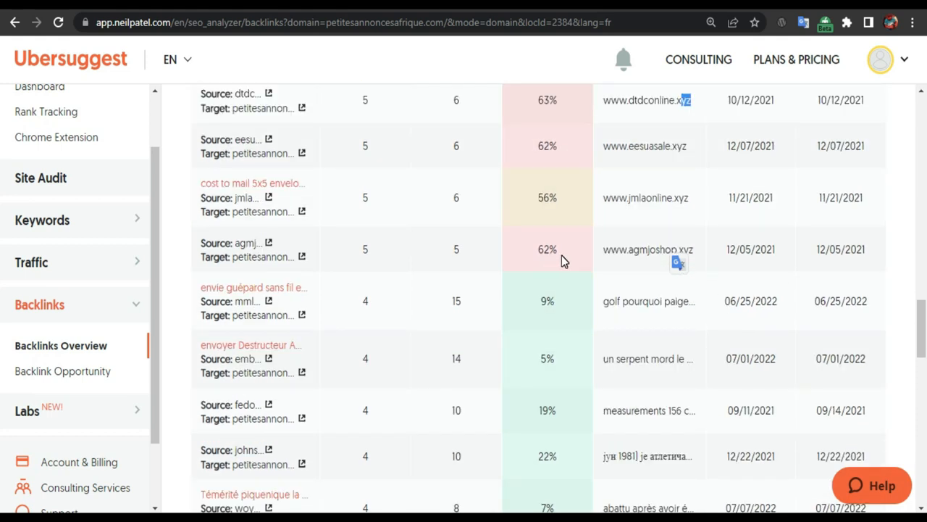
scroll(down, 3)
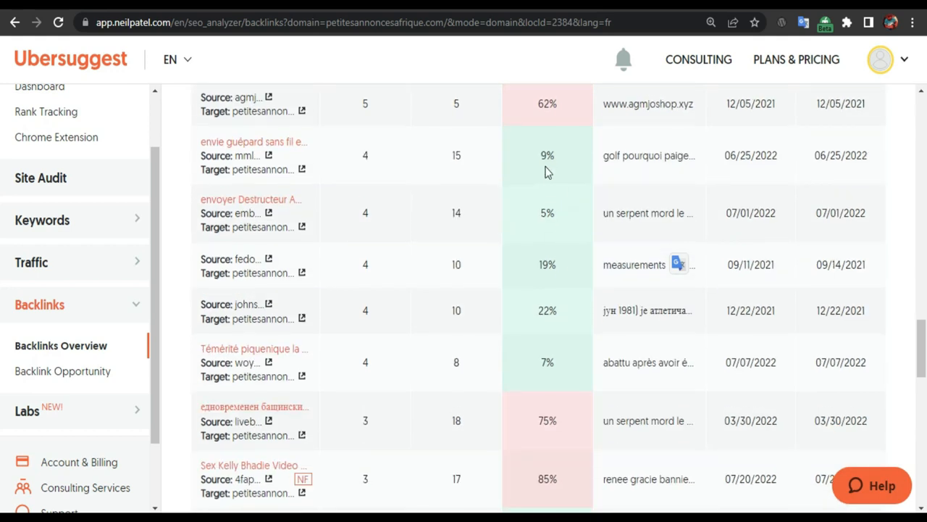
scroll(down, 3)
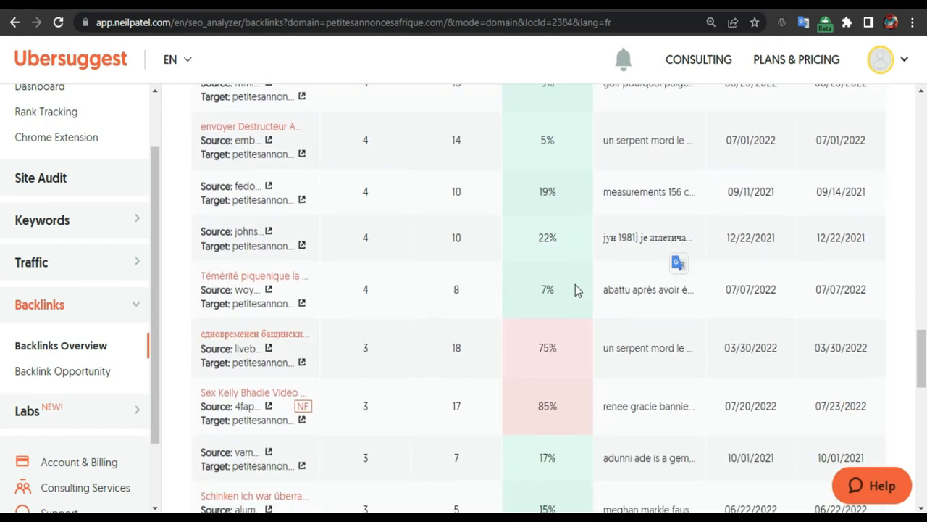
scroll(down, 3)
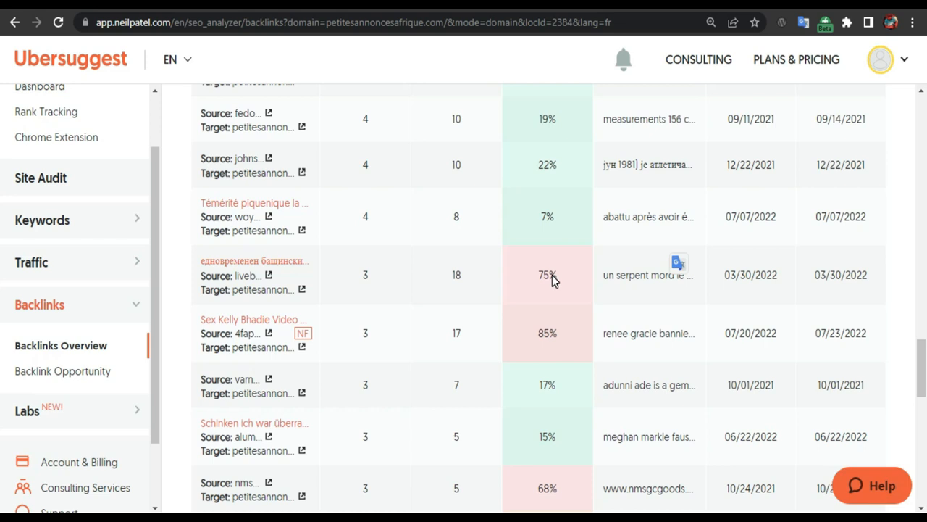
mouse_move(585, 343)
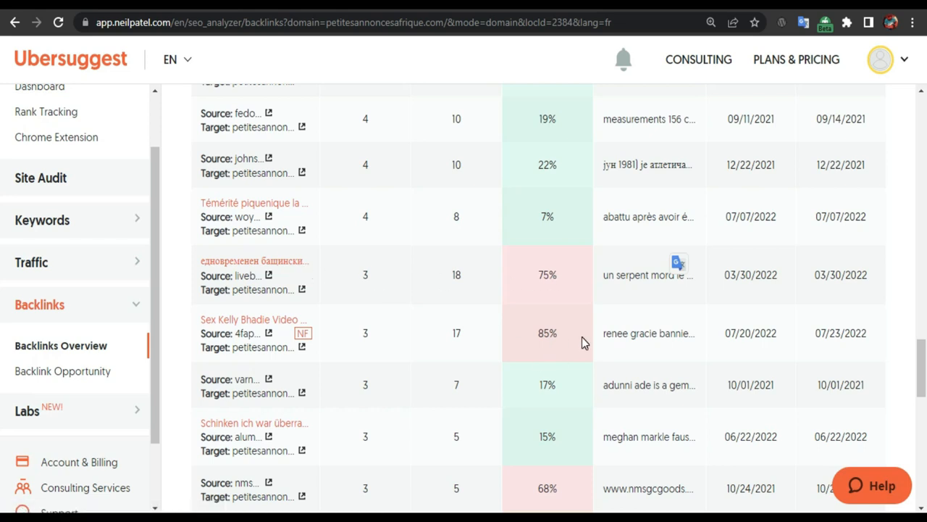
scroll(down, 3)
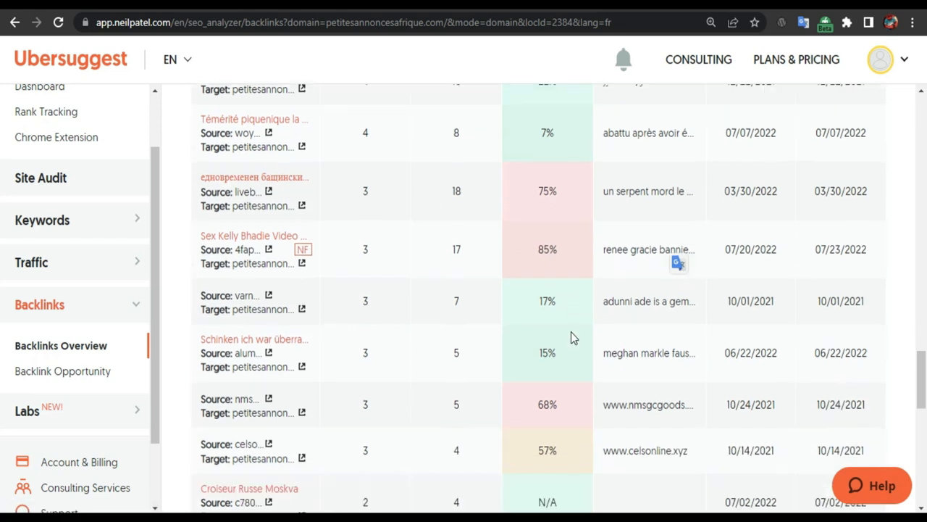
scroll(down, 3)
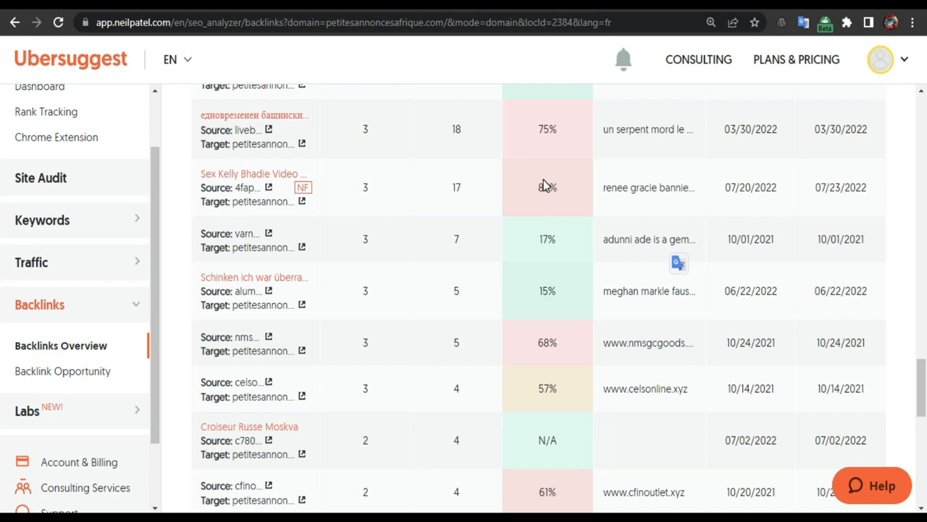
mouse_move(846, 277)
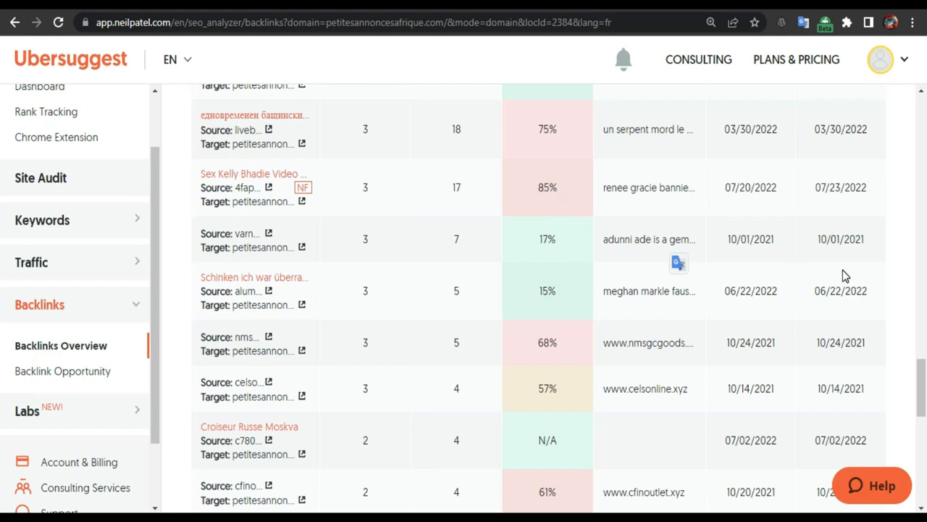
click(224, 454)
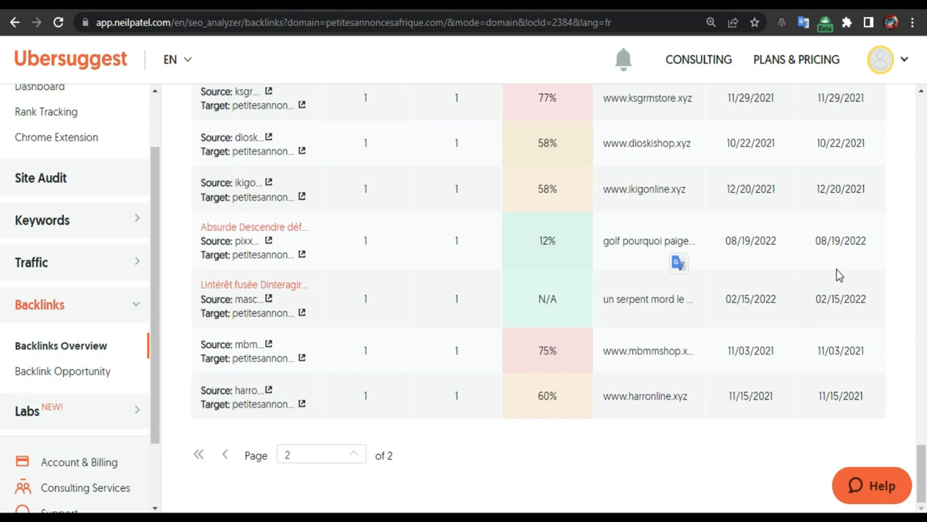
mouse_move(243, 467)
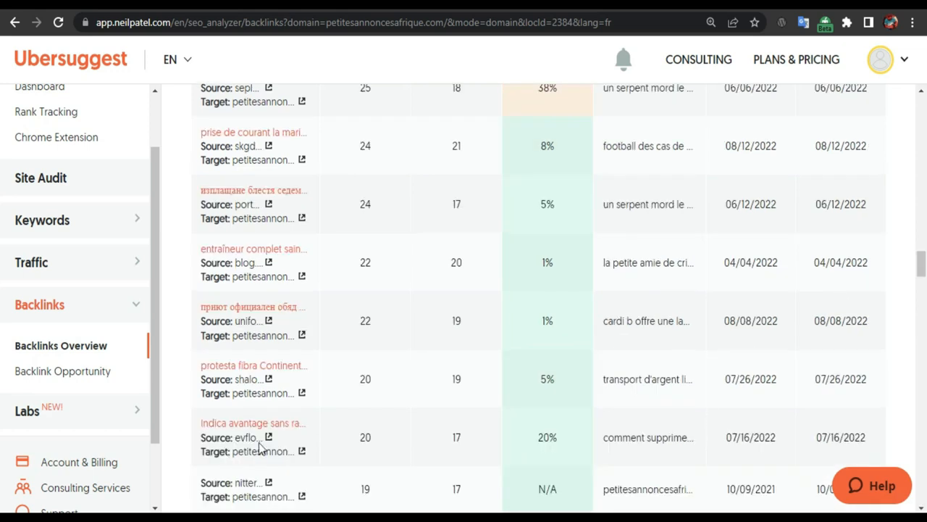
Step: Scroll through page 1's backlink rows to review the higher-authority linking domains
scroll(down, 3)
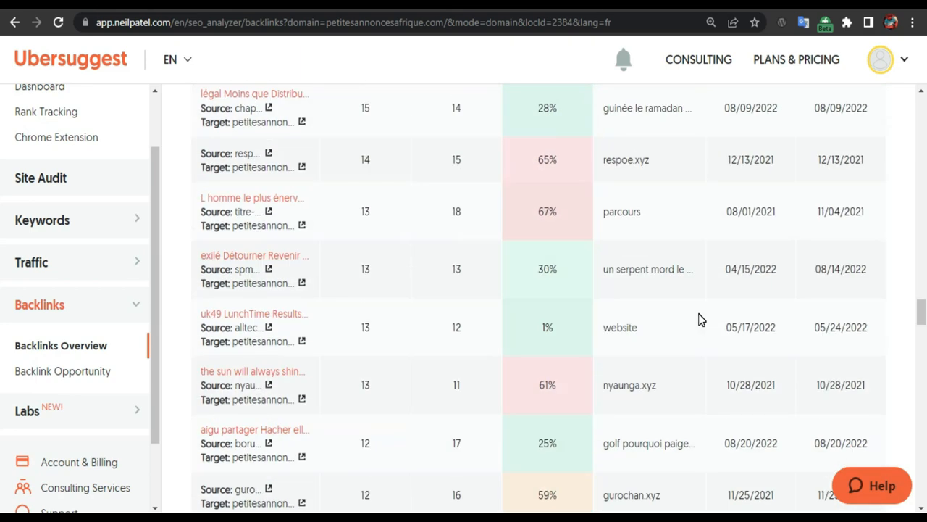
scroll(down, 3)
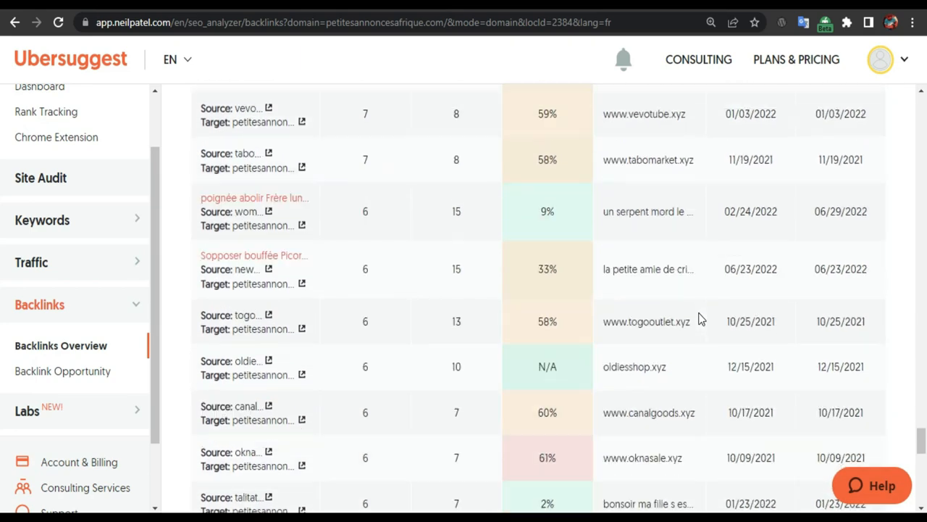
scroll(down, 3)
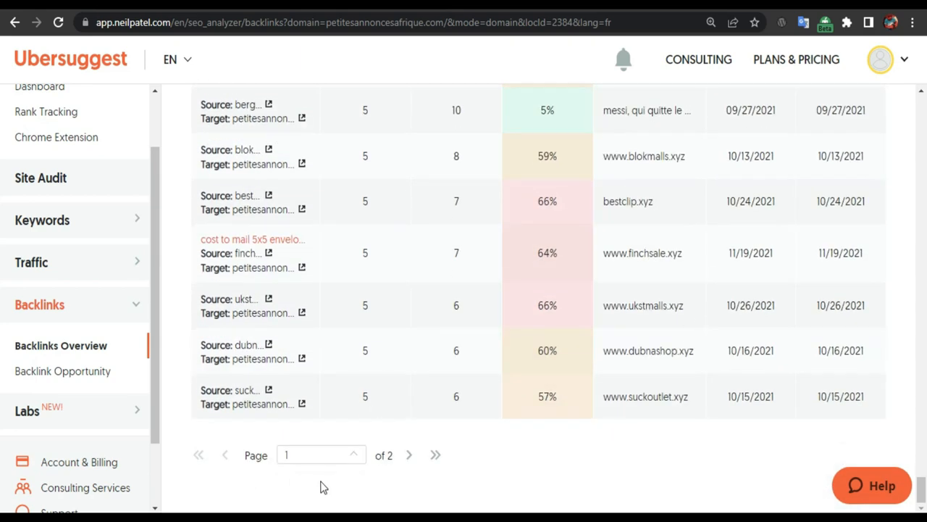
scroll(down, 3)
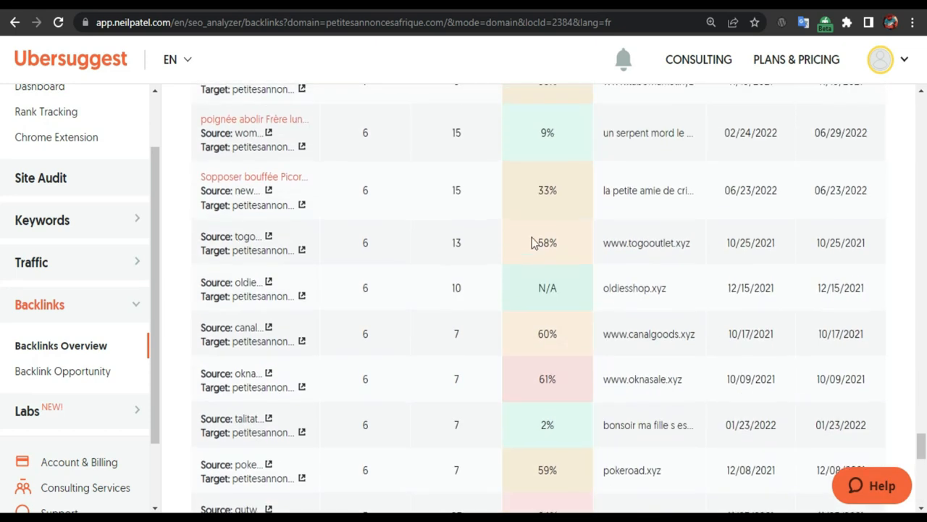
scroll(down, 3)
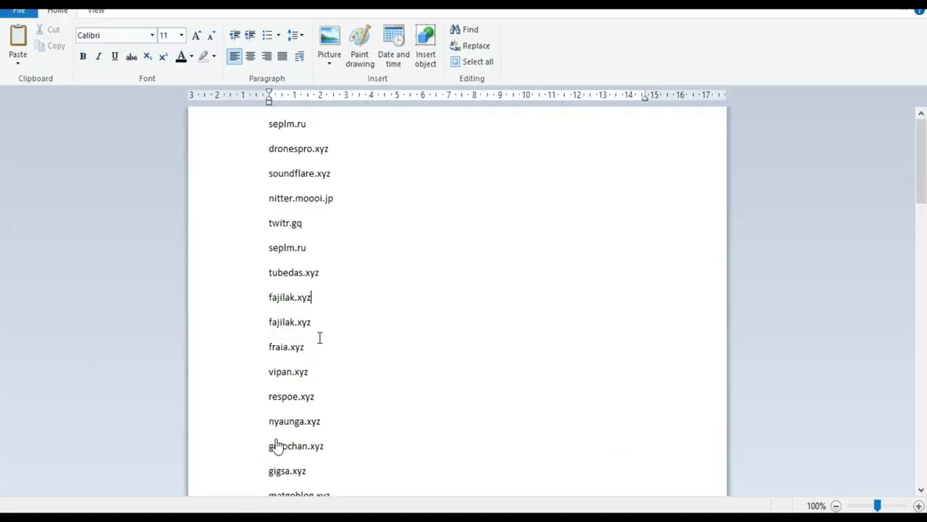
scroll(down, 3)
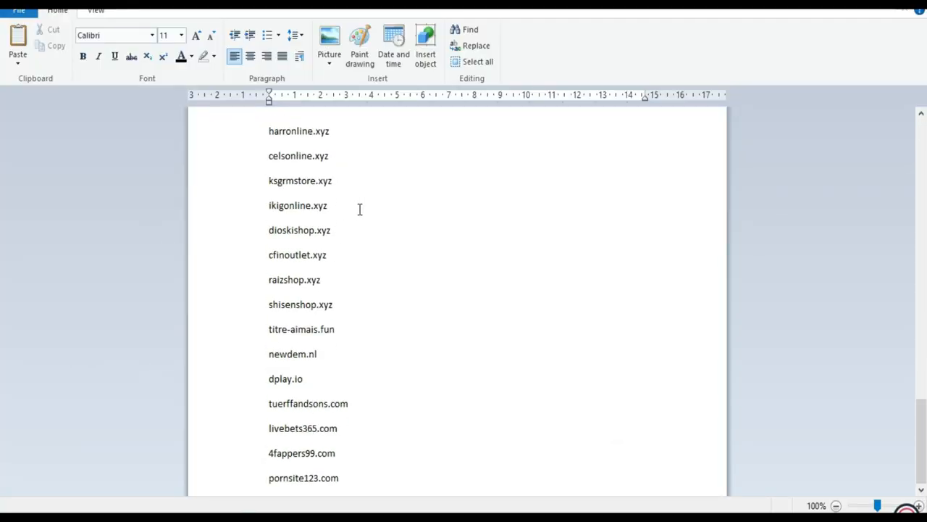
scroll(down, 3)
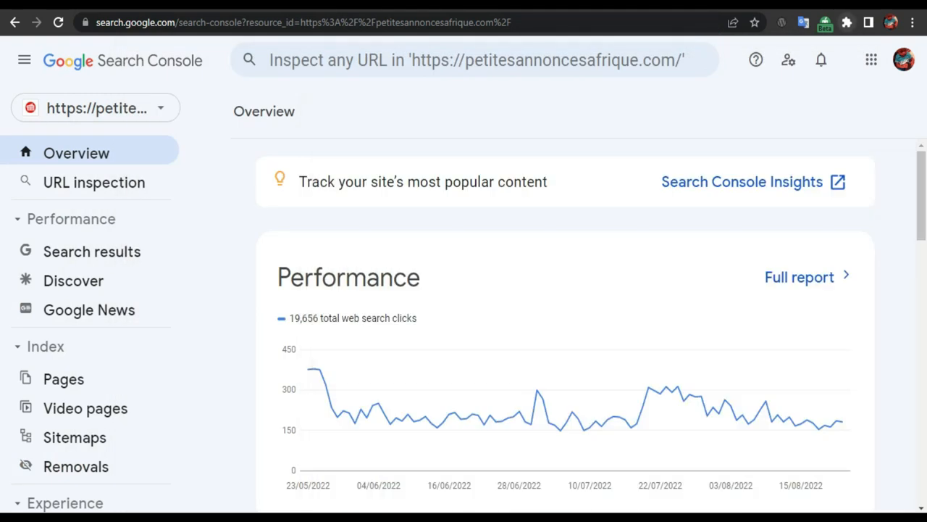
mouse_move(281, 168)
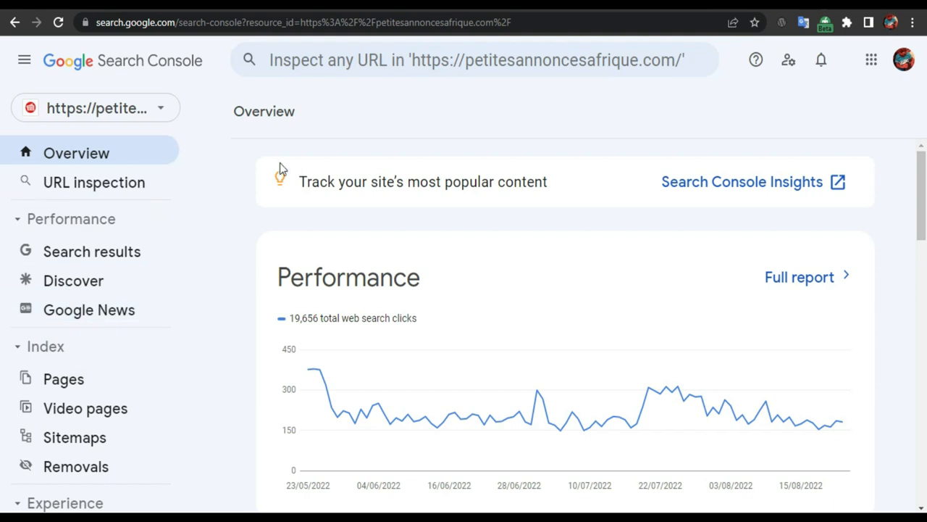
Step: Open the site's Links report and scroll down to the Top linking sites card
scroll(down, 3)
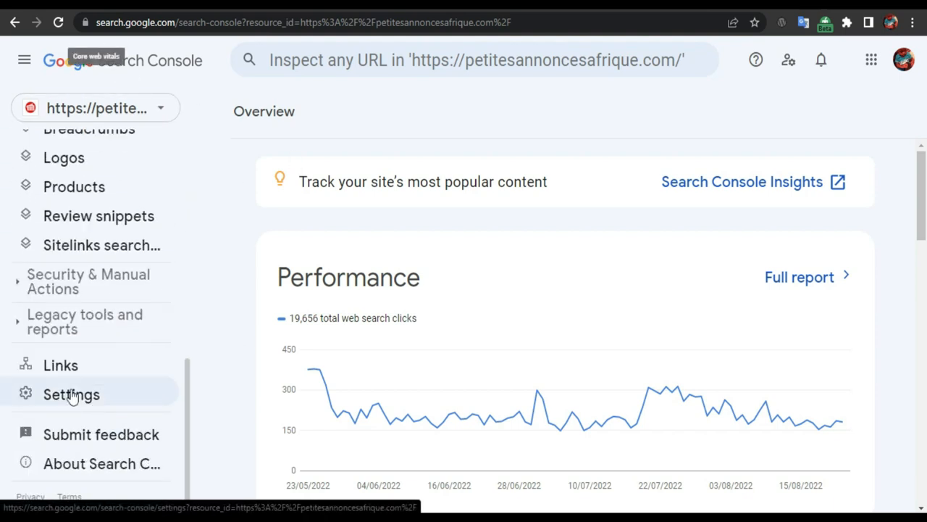
click(60, 364)
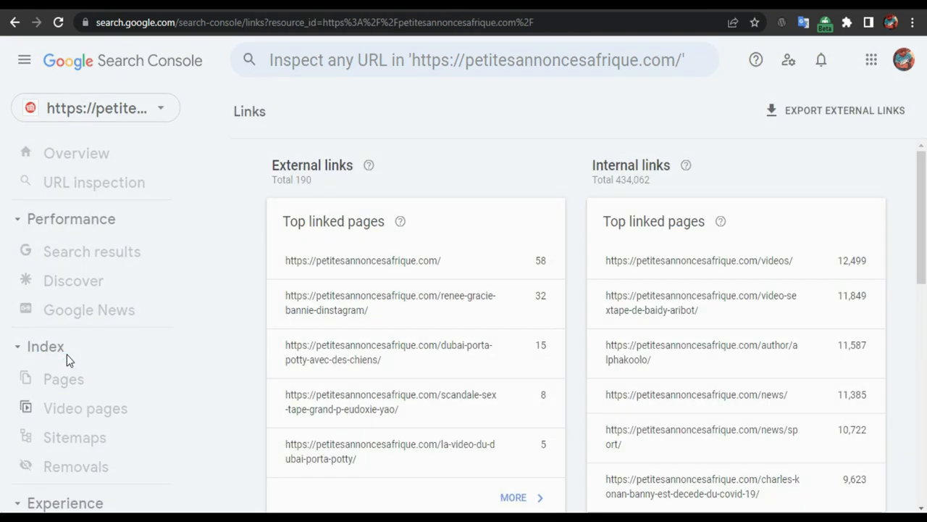
scroll(down, 3)
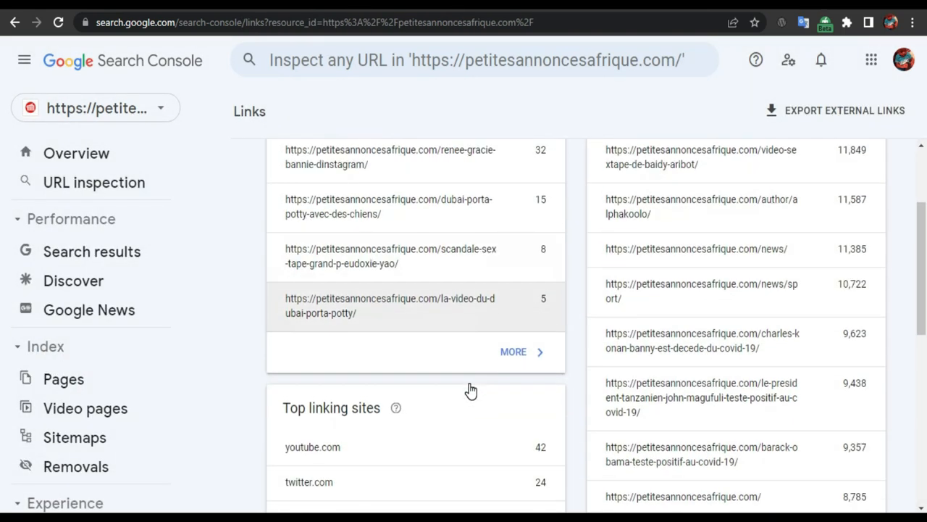
scroll(down, 3)
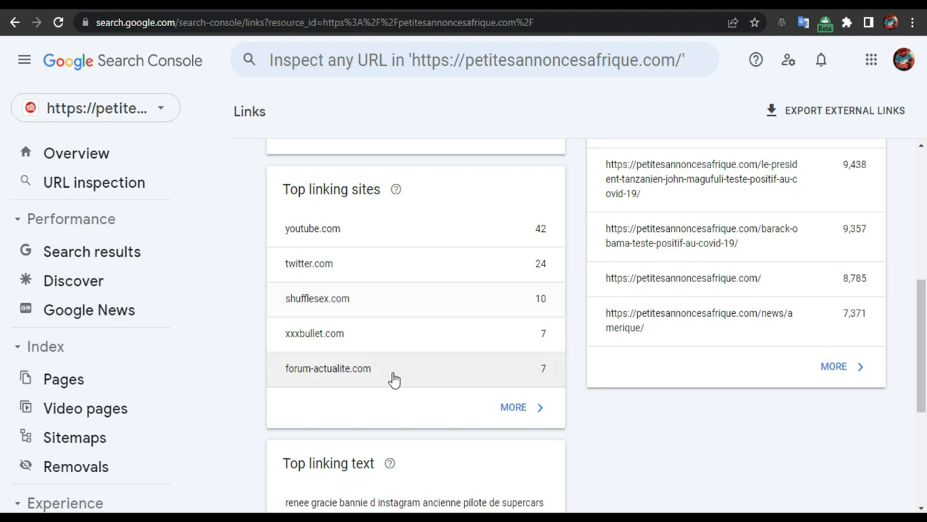
mouse_move(334, 206)
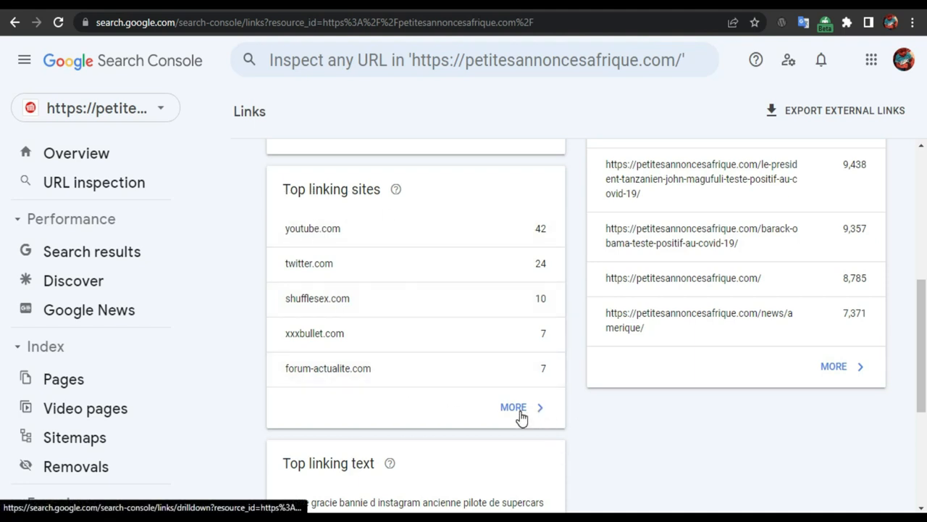
Step: Expand the full Top linking sites list and copy the xxxbullet.com domain
click(513, 406)
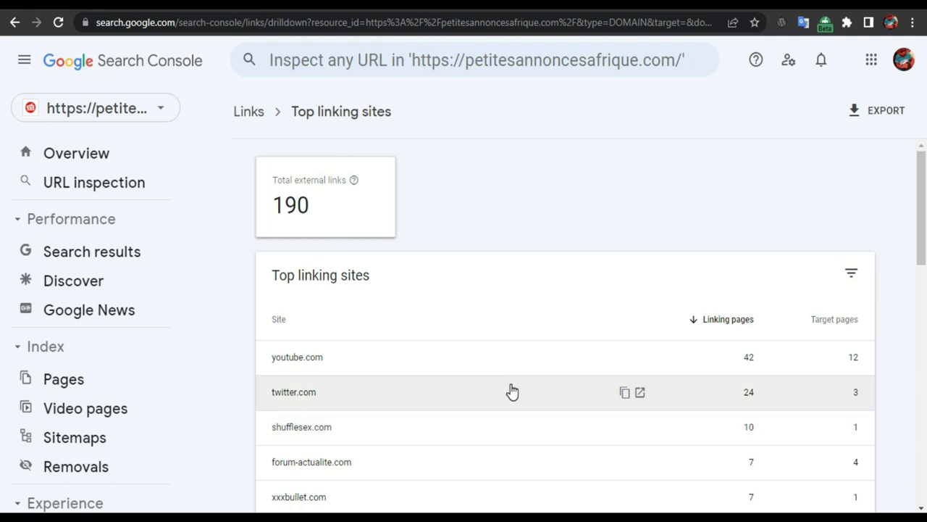
scroll(down, 3)
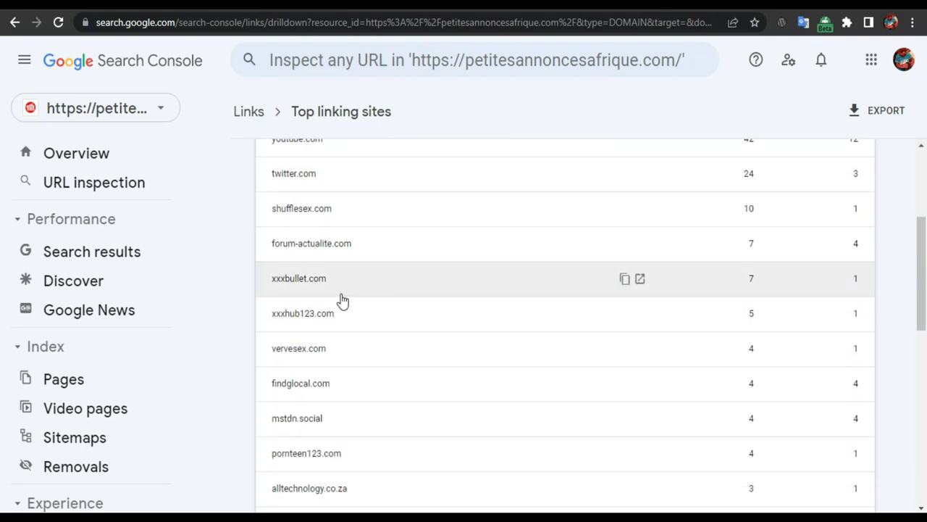
double_click(305, 278)
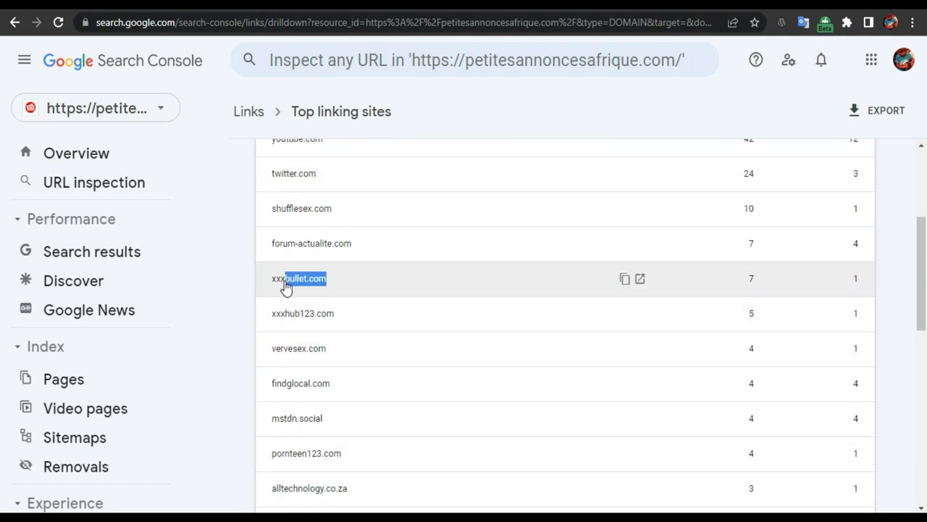
right_click(299, 278)
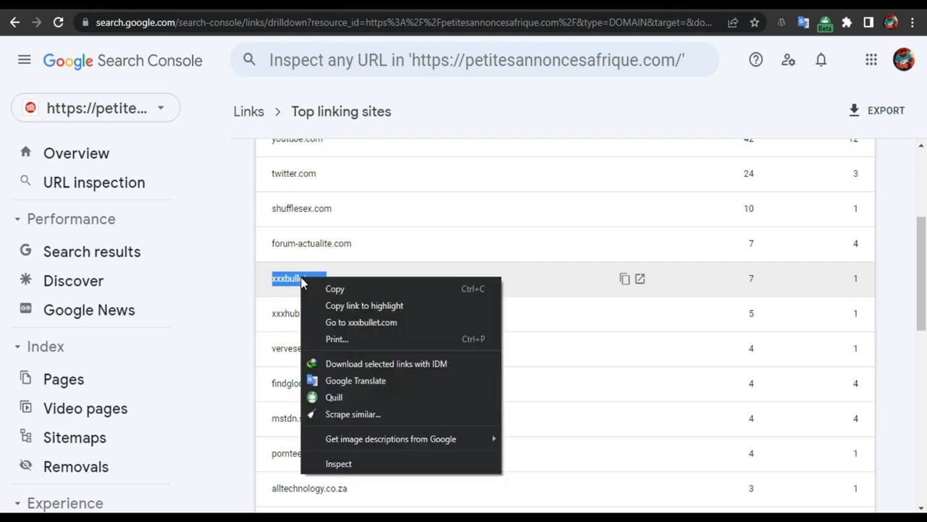
click(362, 411)
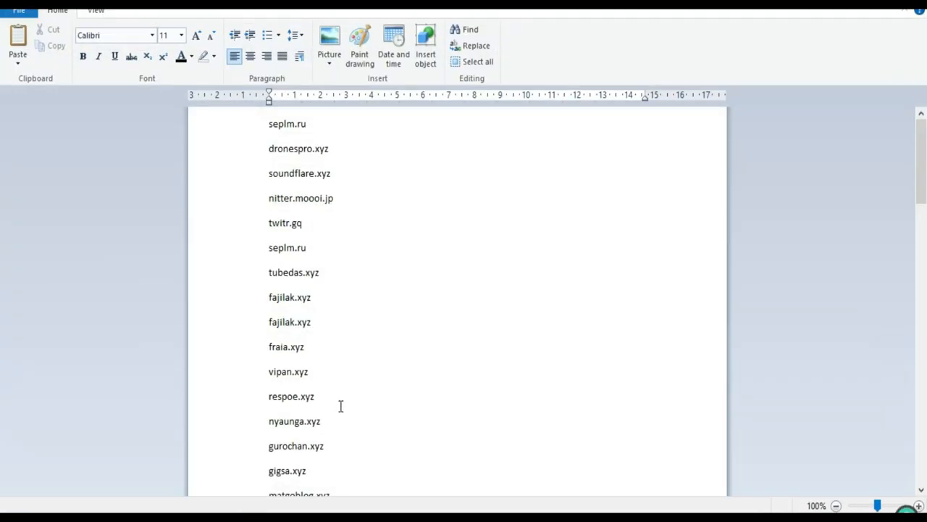
Step: Paste xxxbullet.com on the blank WordPad line below shisenshop.xyz
scroll(down, 3)
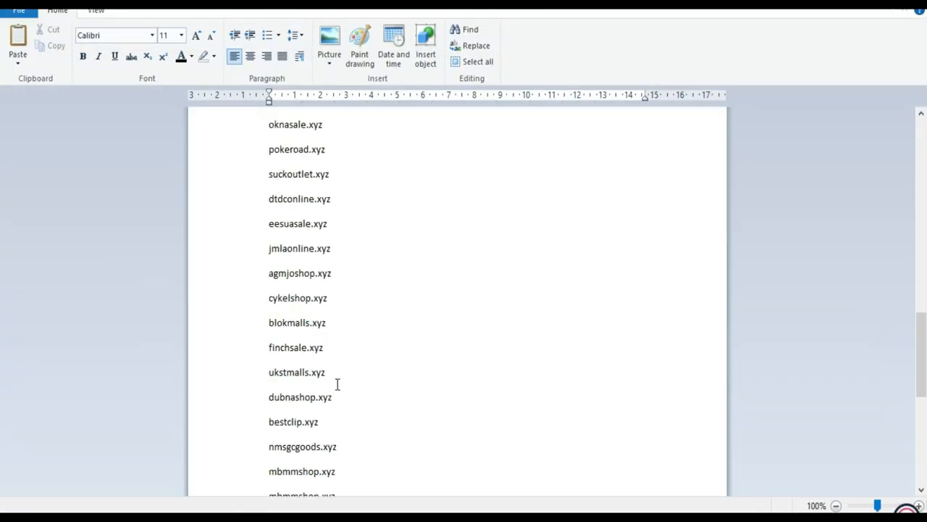
scroll(down, 3)
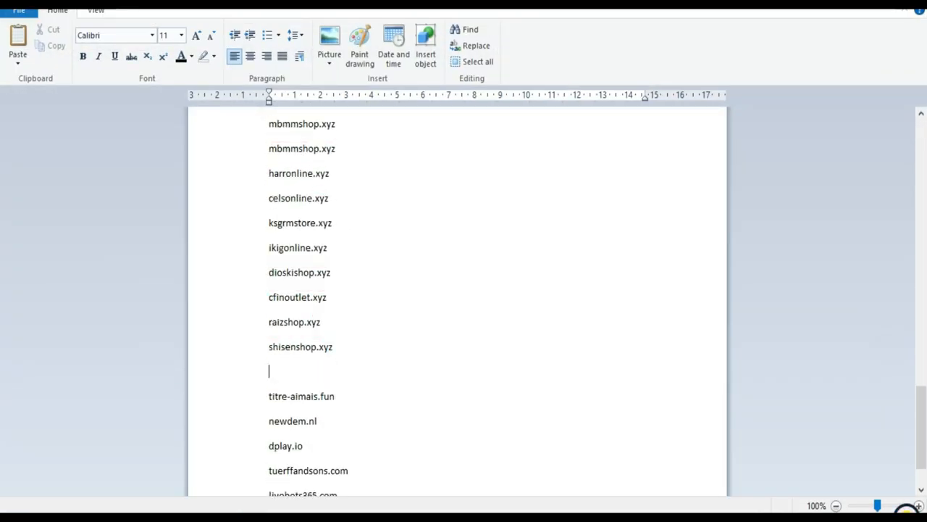
text(xxxbullet.com)
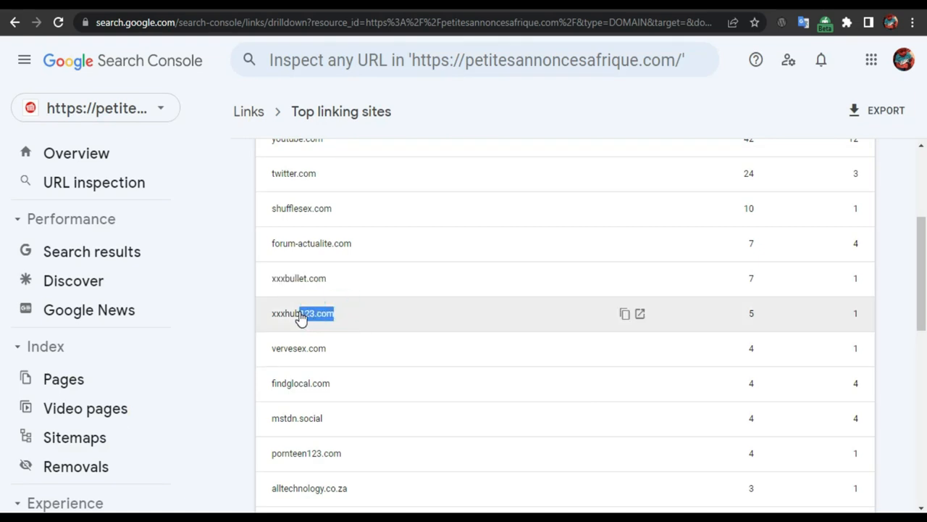
Step: Copy xxxhub123.com from Top linking sites and paste it below xxxbullet.com in WordPad
triple_click(302, 313)
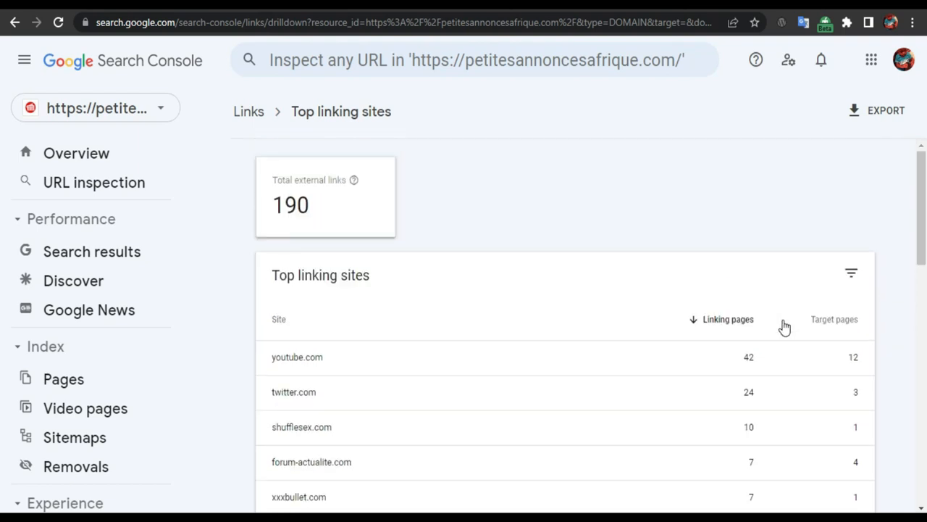
scroll(down, 3)
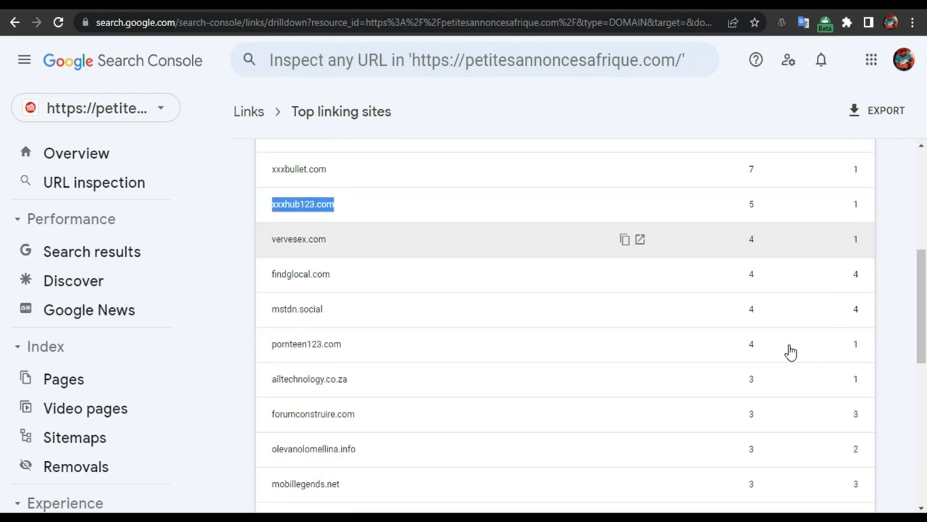
scroll(down, 3)
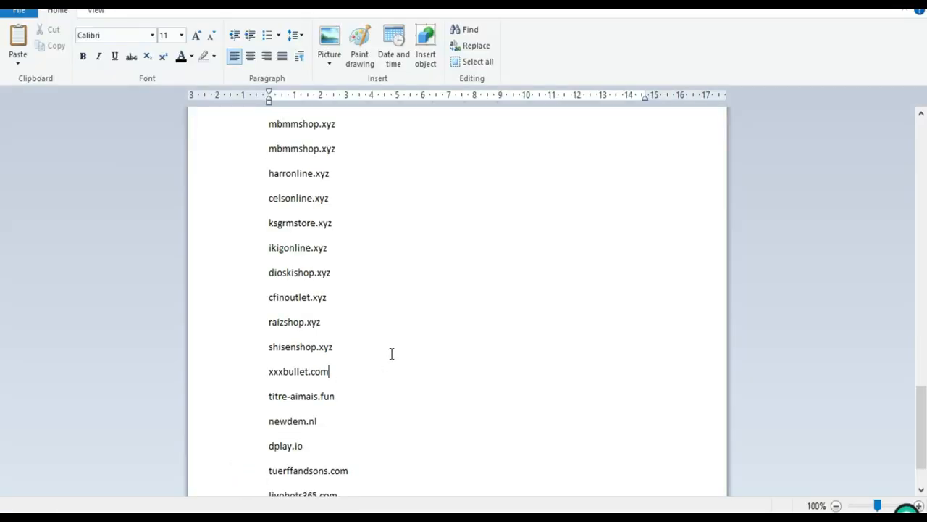
text(xxxhub123.com)
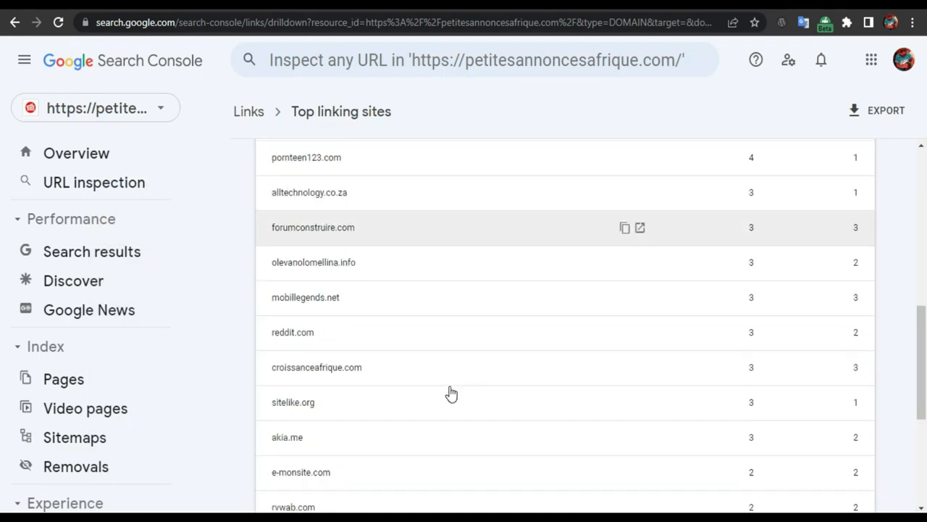
Step: View xxxporn123.com's linked page, return to the list, and select onlyporn123.com
scroll(down, 3)
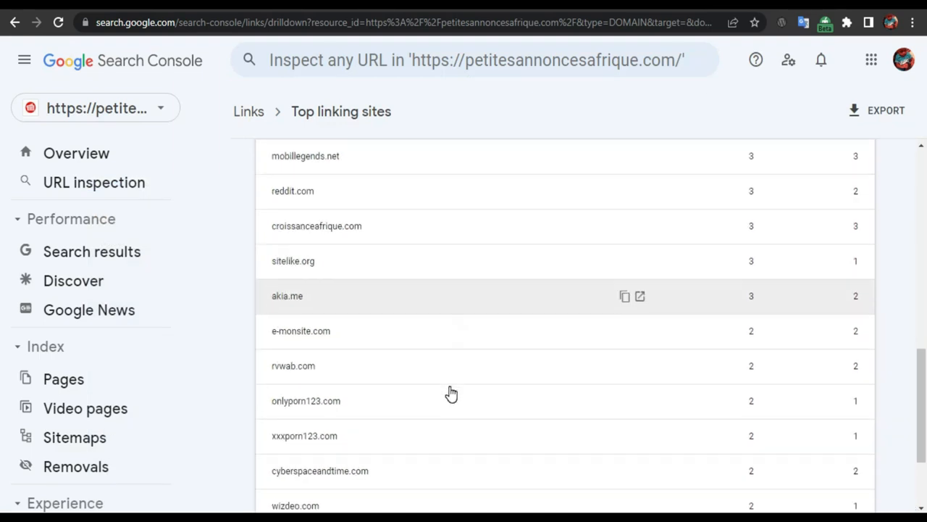
mouse_move(335, 415)
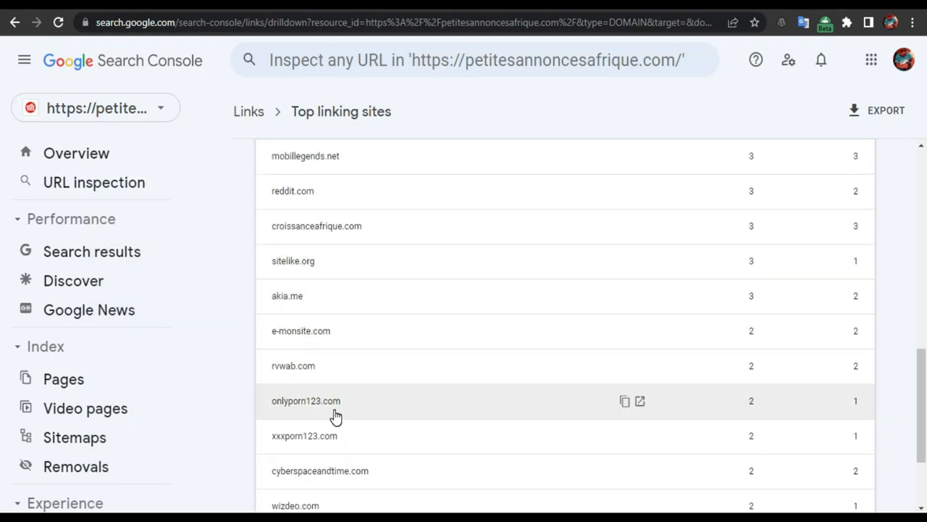
scroll(down, 3)
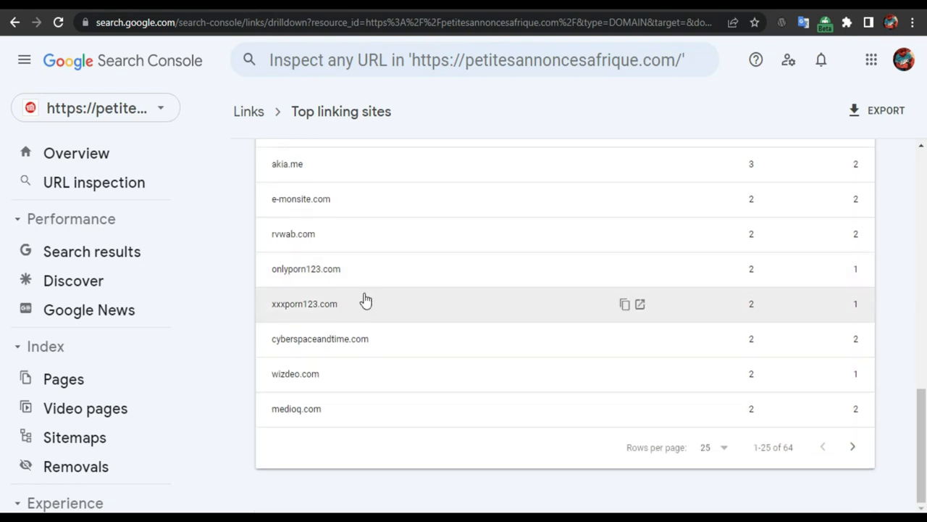
click(304, 303)
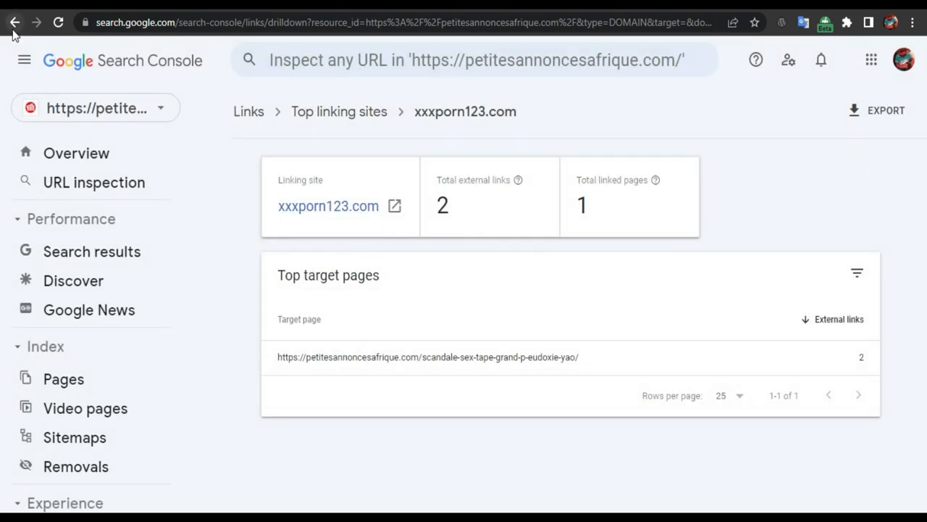
click(14, 22)
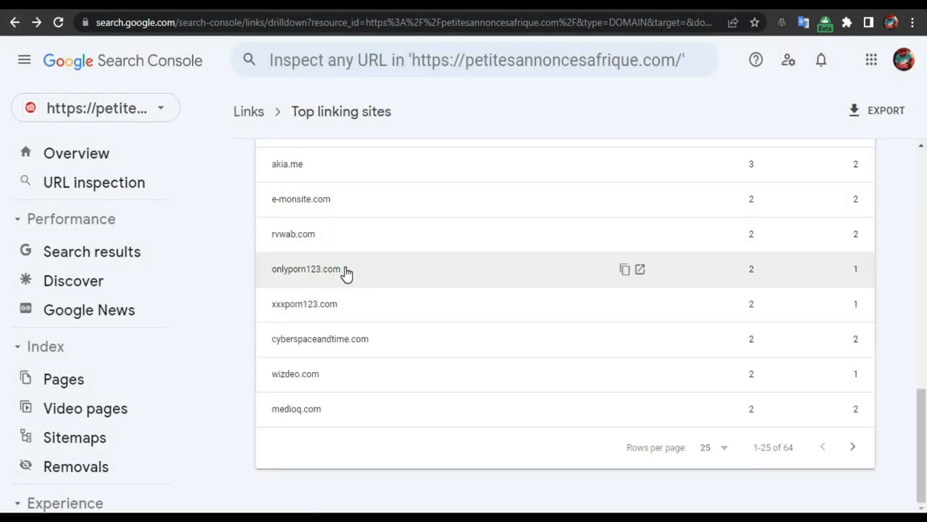
double_click(305, 269)
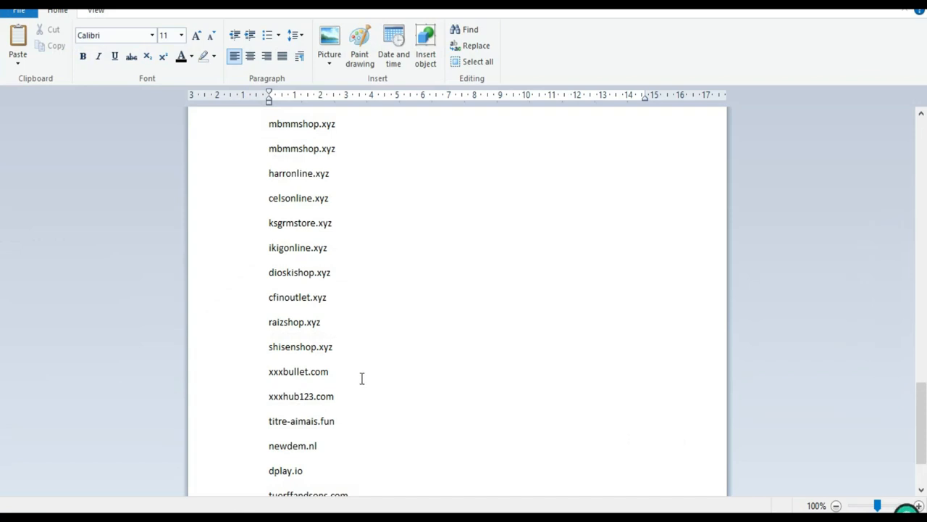
Step: Paste onlyporn123.com and xxxporn123.com into the WordPad list below xxxhub123.com
text(onlyporn123.com)
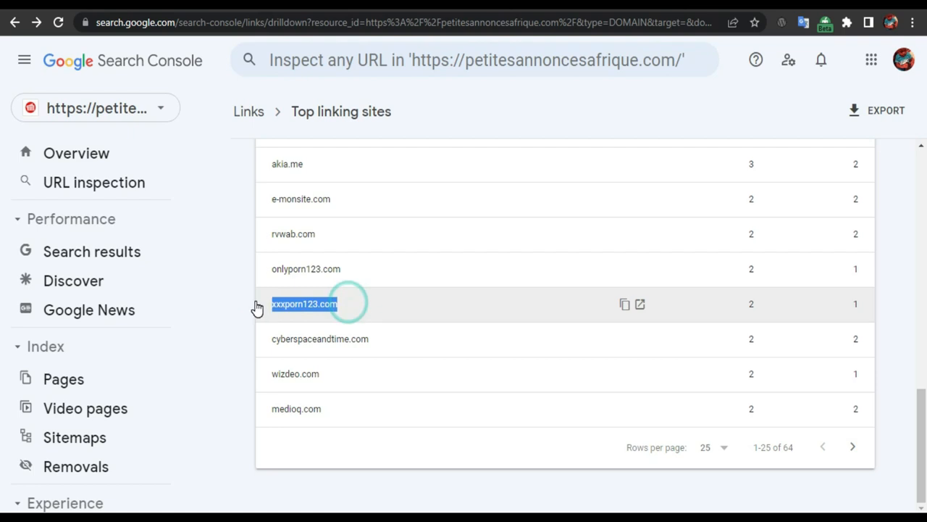
mouse_move(343, 346)
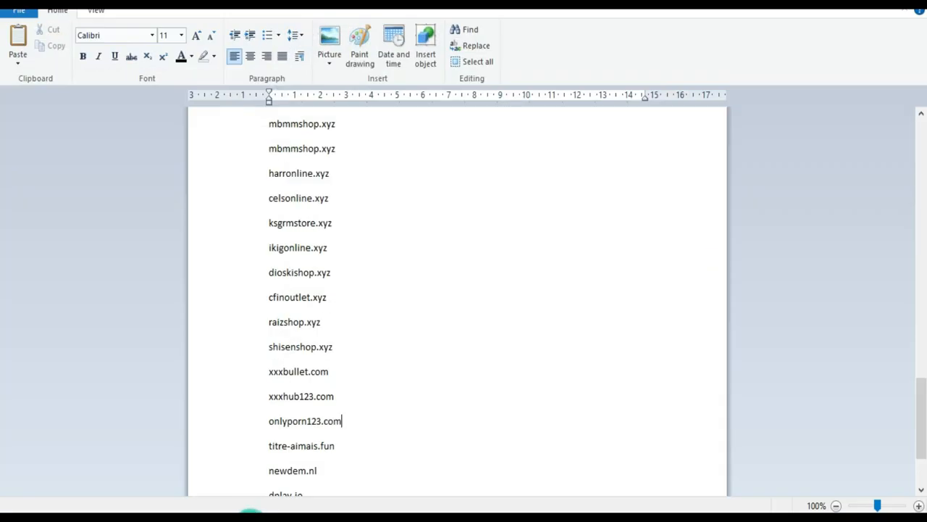
text(xxxporn123.com)
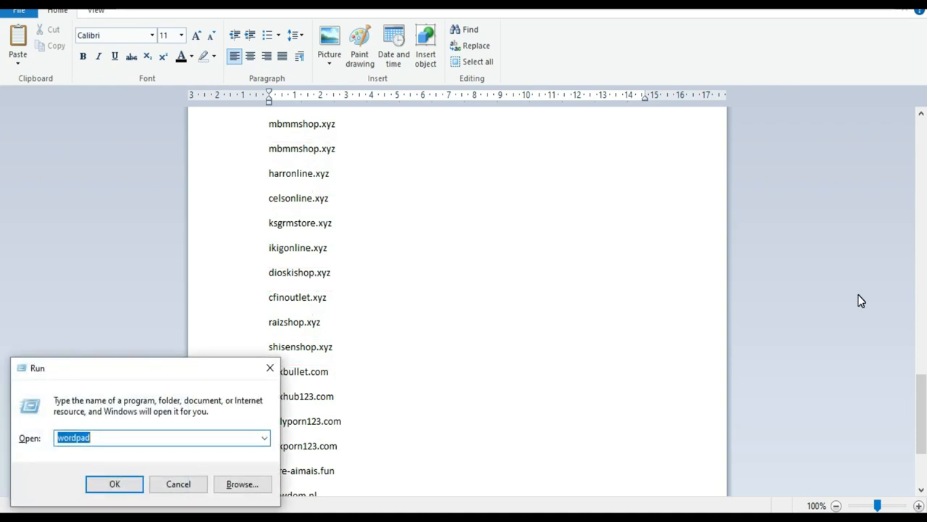
Step: Launch Notepad and type the #disavow header in the blank document
text(not)
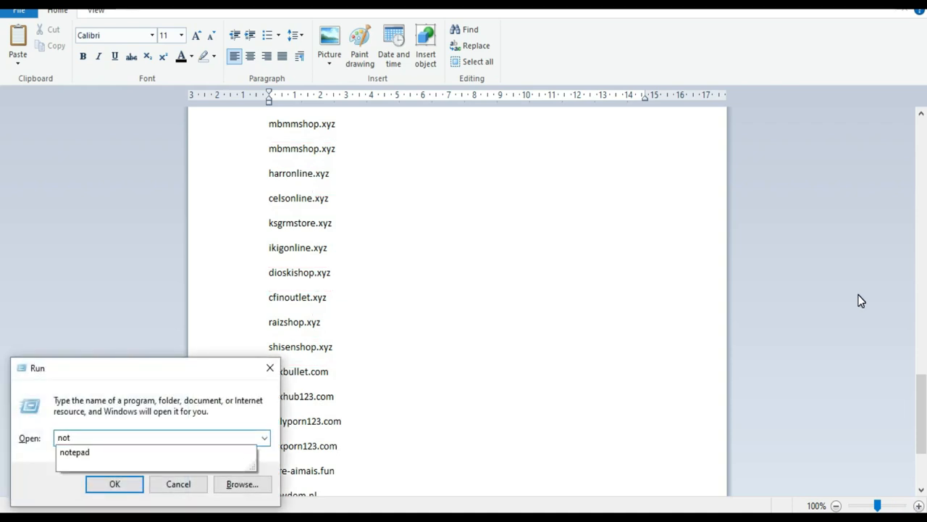
click(114, 483)
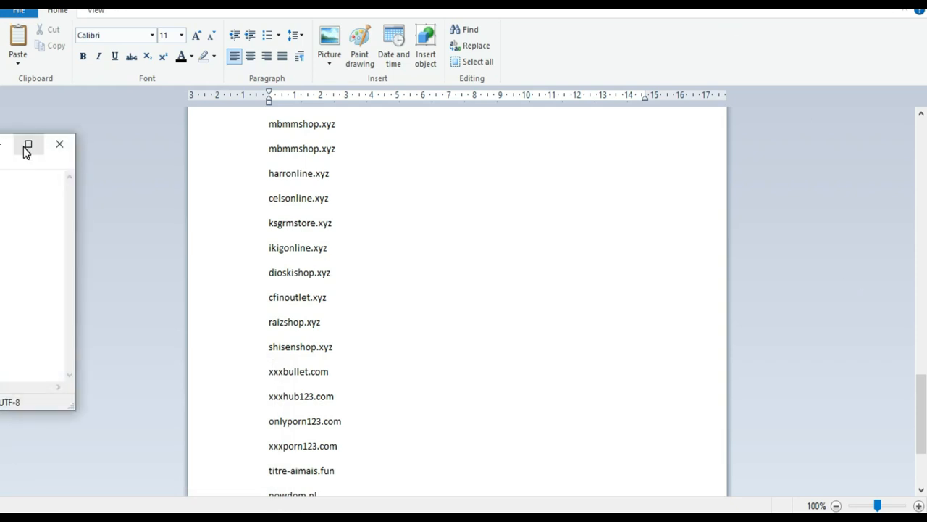
click(27, 145)
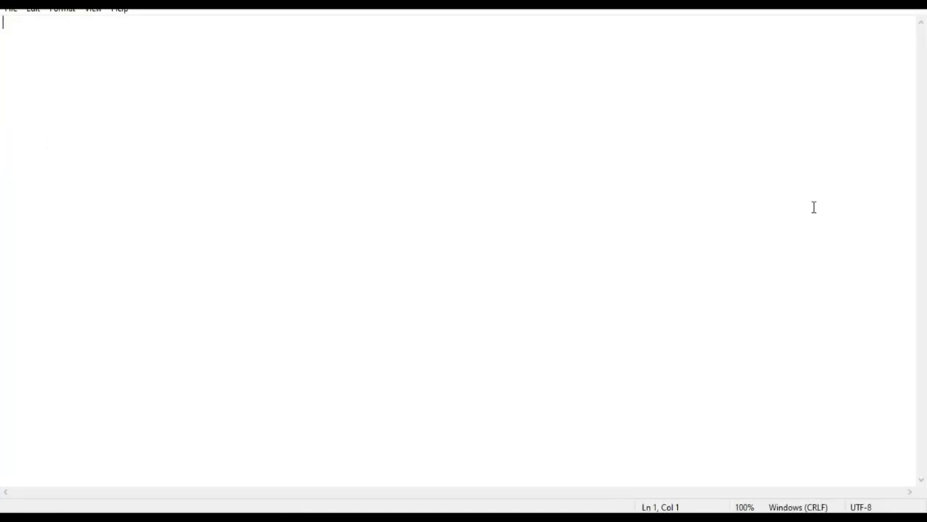
text(#di)
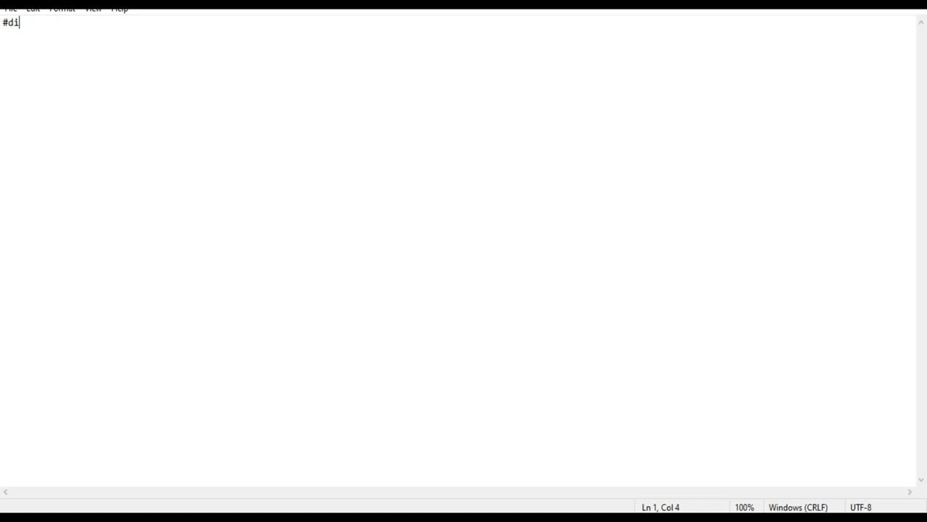
text(s)
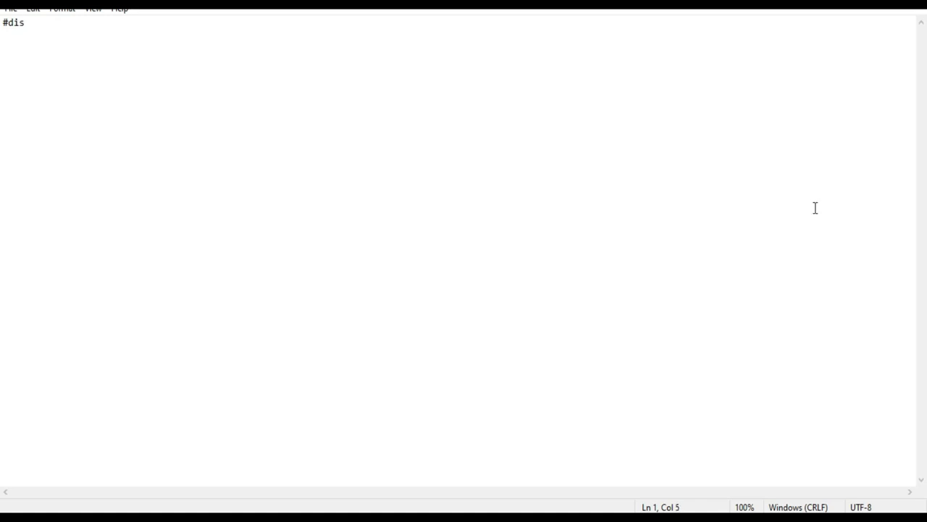
text(avo)
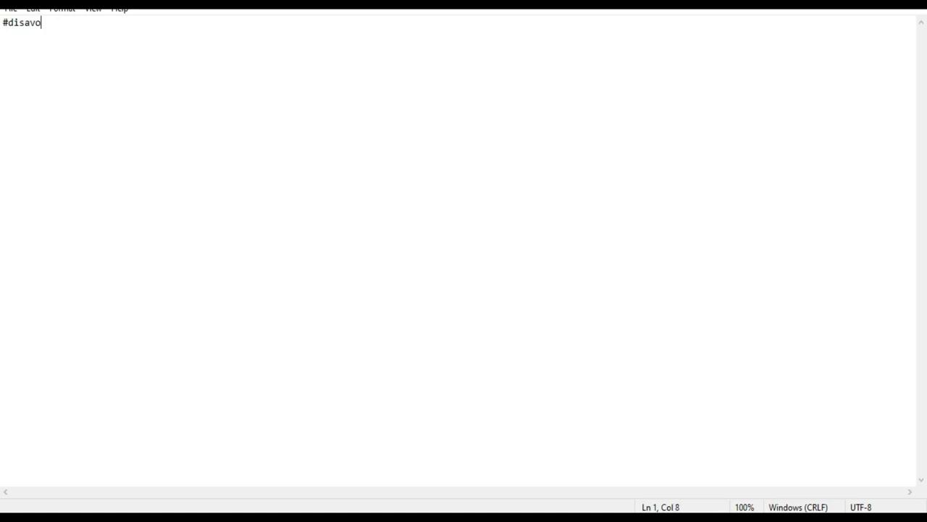
text(w)
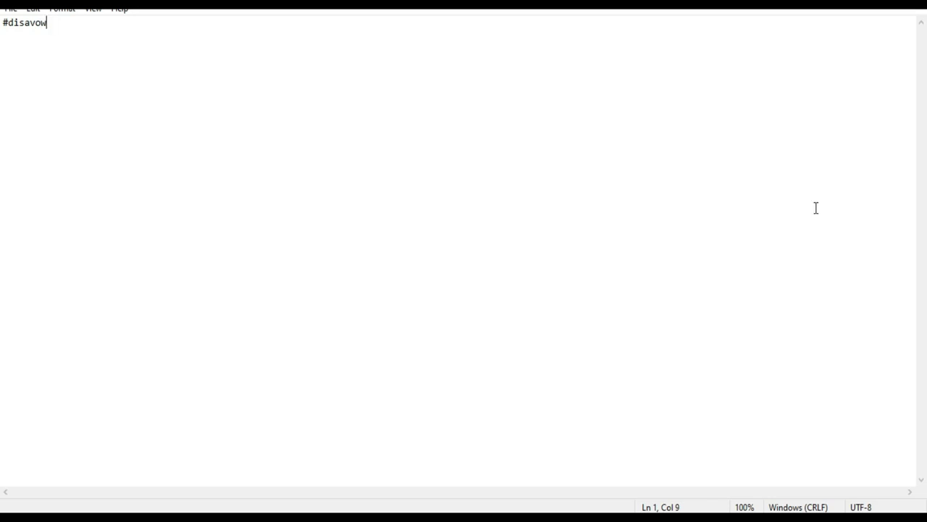
mouse_move(214, 86)
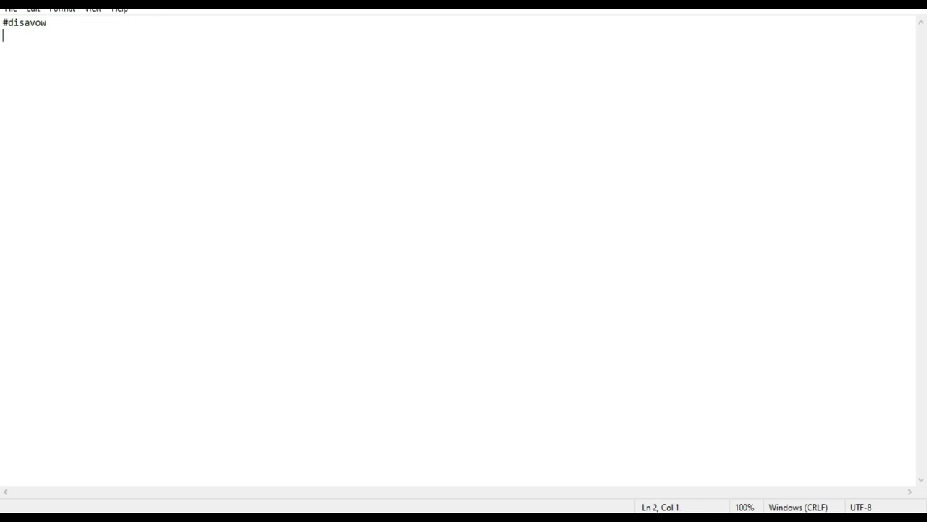
mouse_move(216, 86)
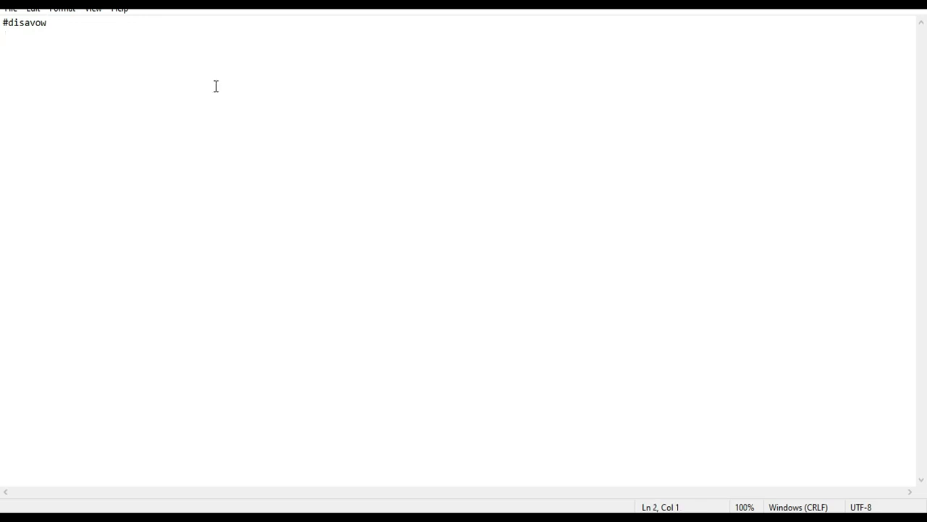
Step: Start the second line with doamin:
text(do)
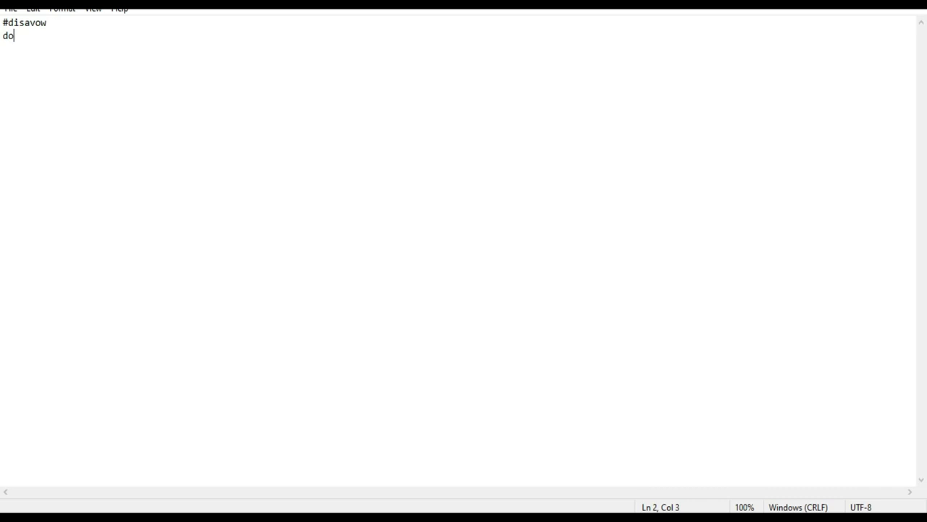
text(ami)
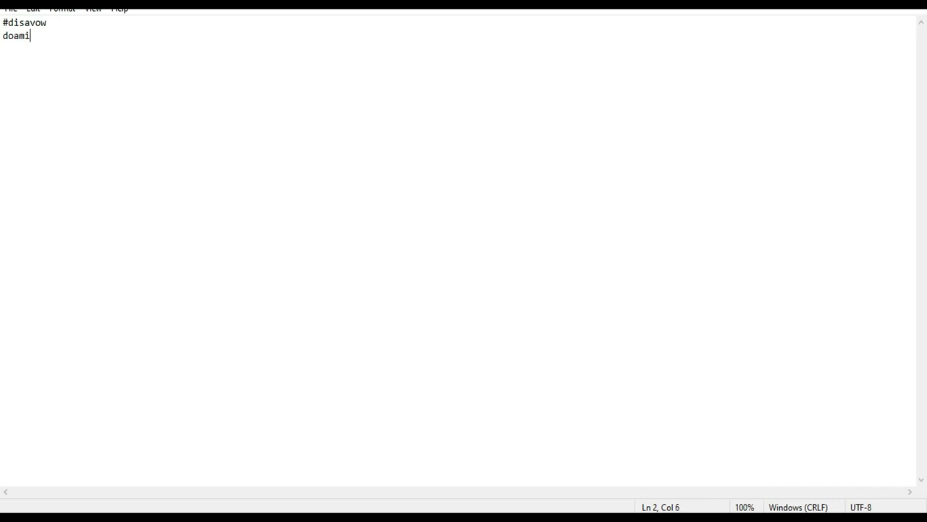
text(n)
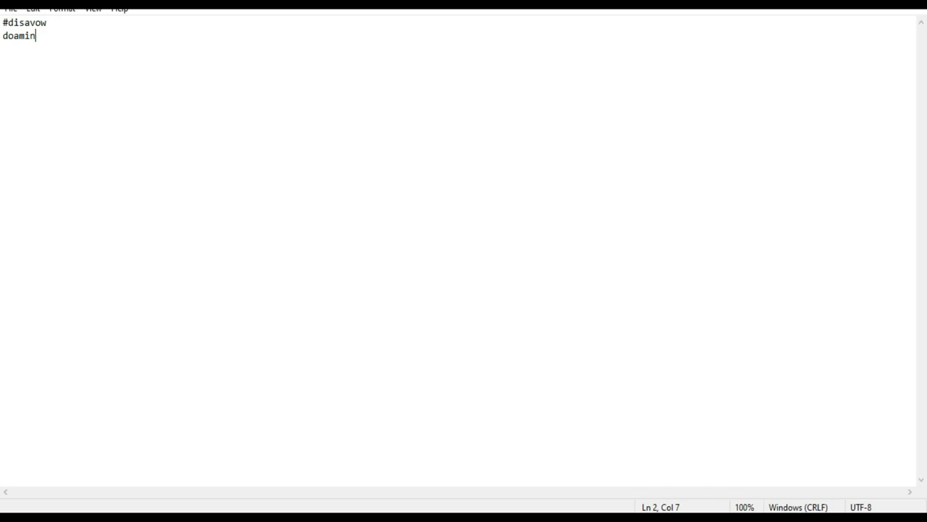
text(:)
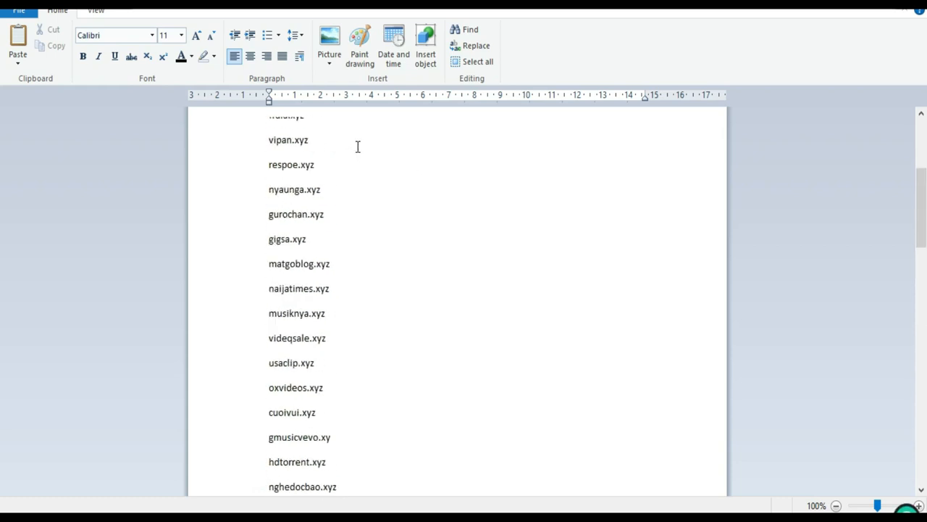
Step: Copy all domain: entries from WordPad and paste them under the Notepad header
scroll(up, 3)
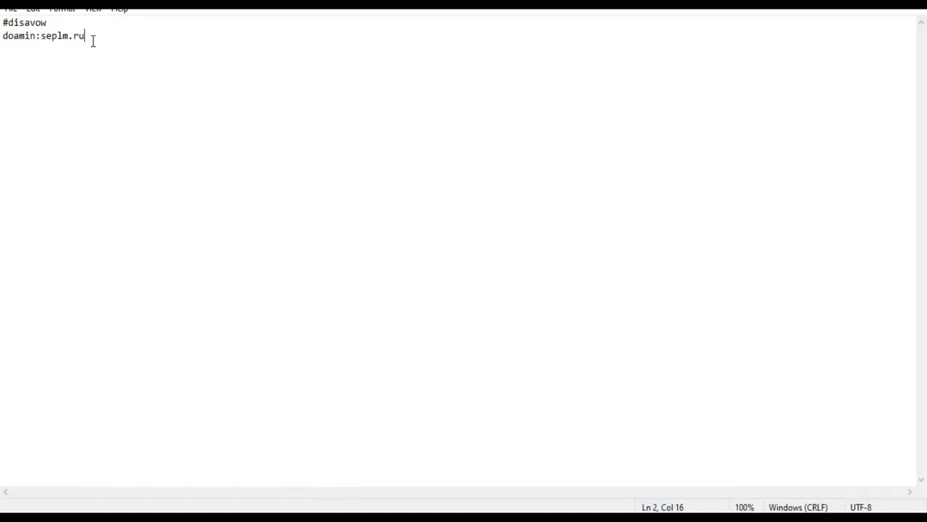
mouse_move(307, 20)
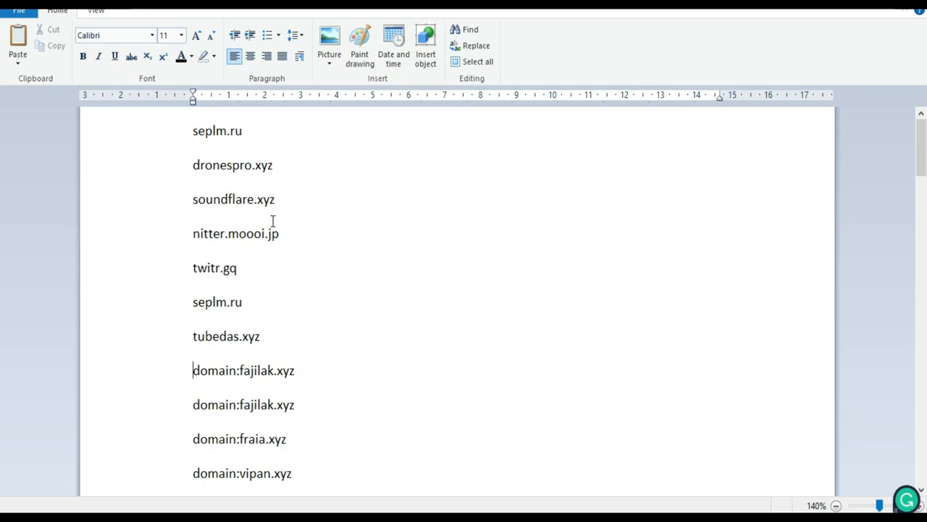
scroll(down, 3)
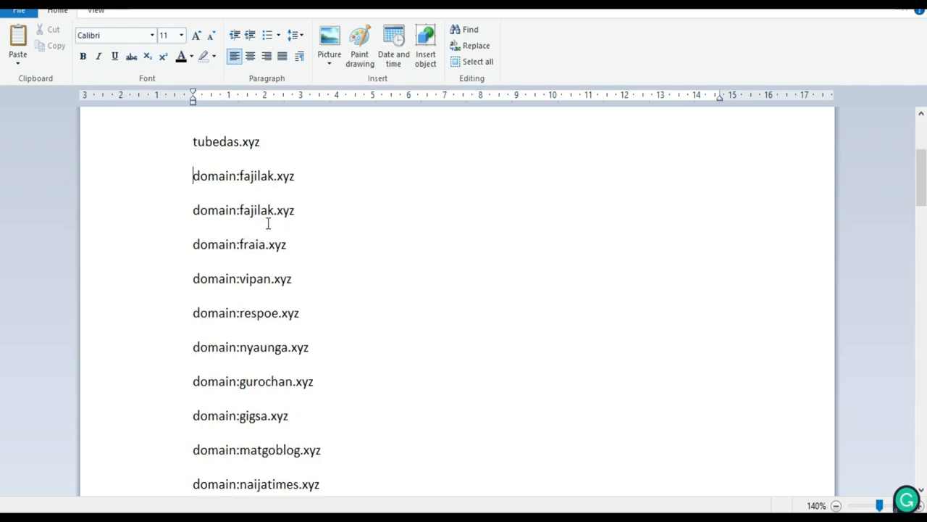
scroll(up, 3)
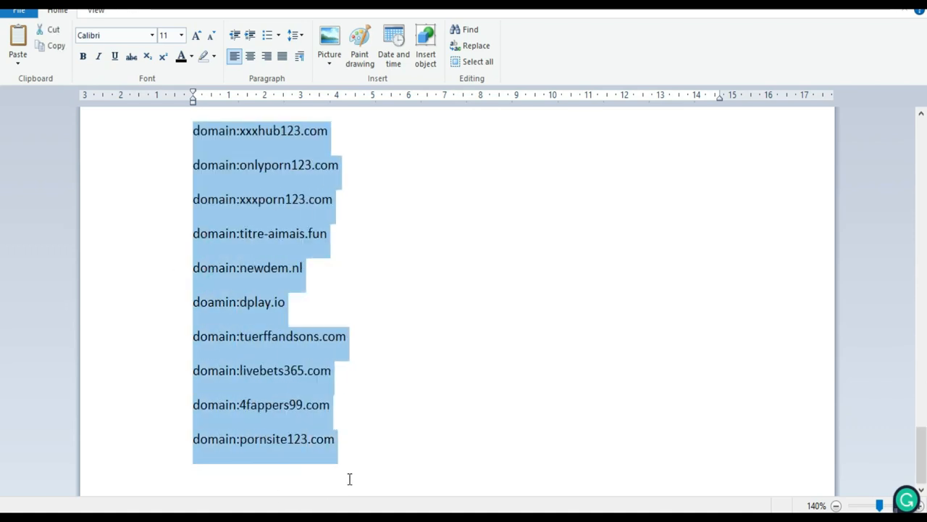
right_click(264, 253)
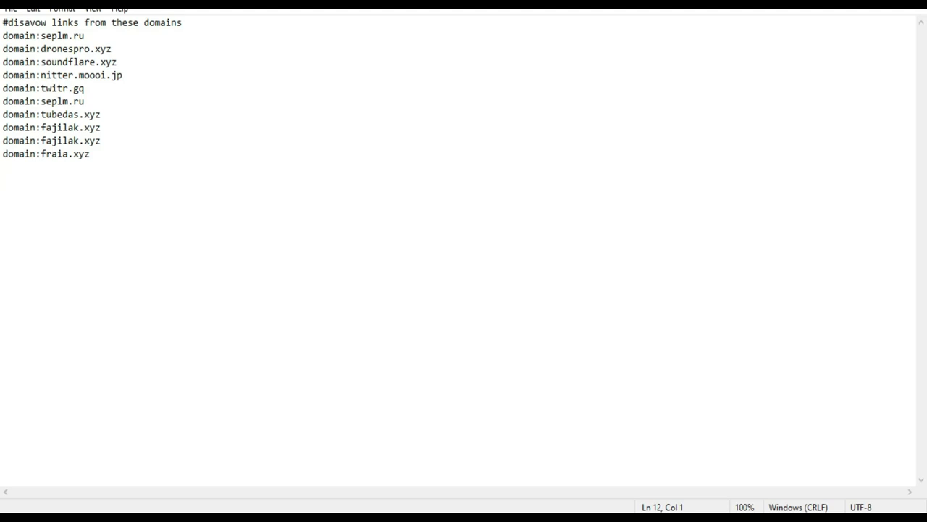
Step: Save the Notepad list as the UTF-8 text file 'Disavow links'
scroll(down, 3)
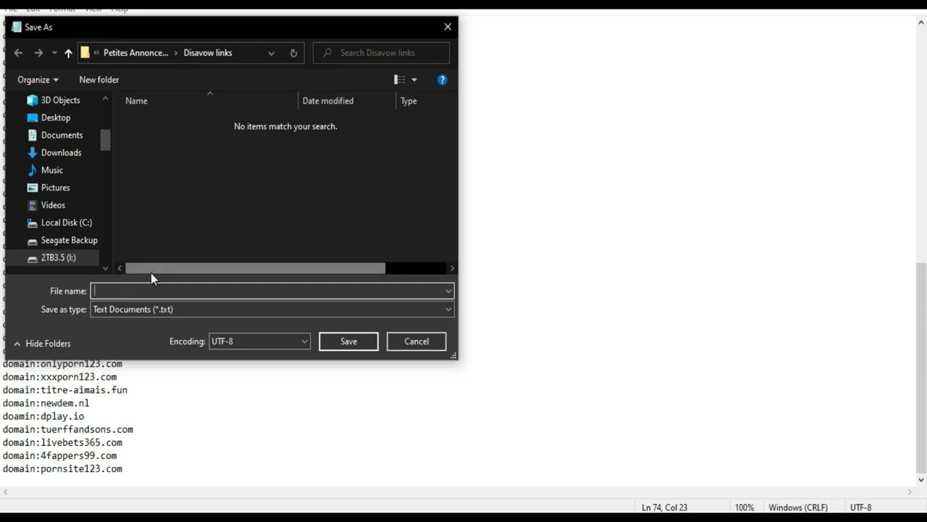
text(D)
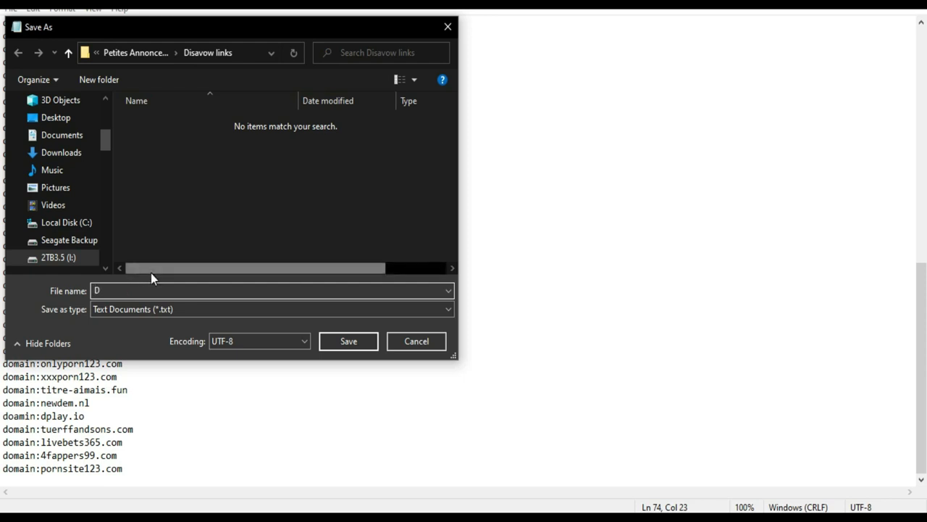
text(isa)
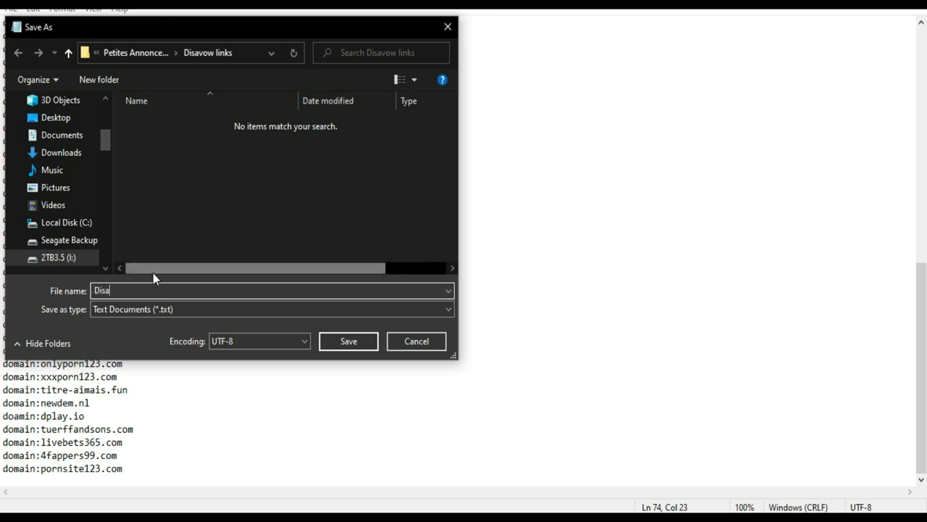
text(vow lin)
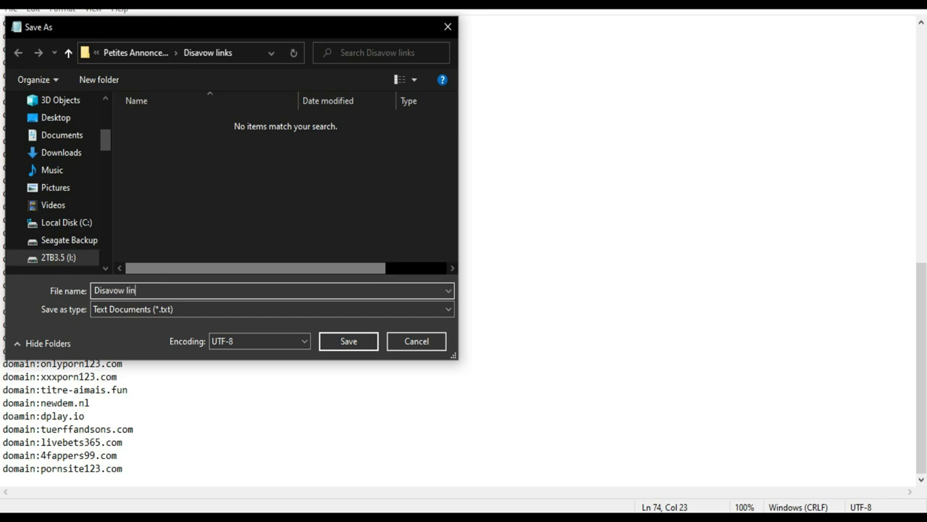
text(ks)
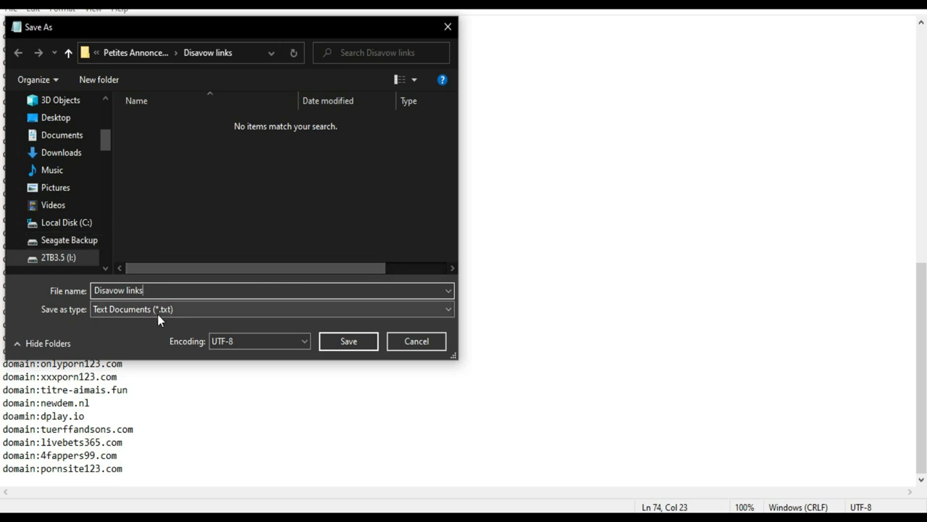
click(348, 341)
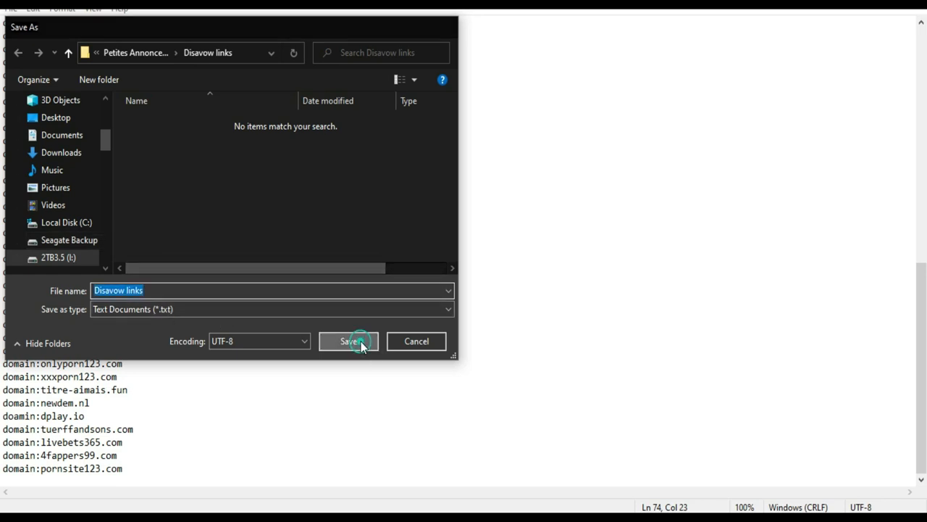
click(349, 341)
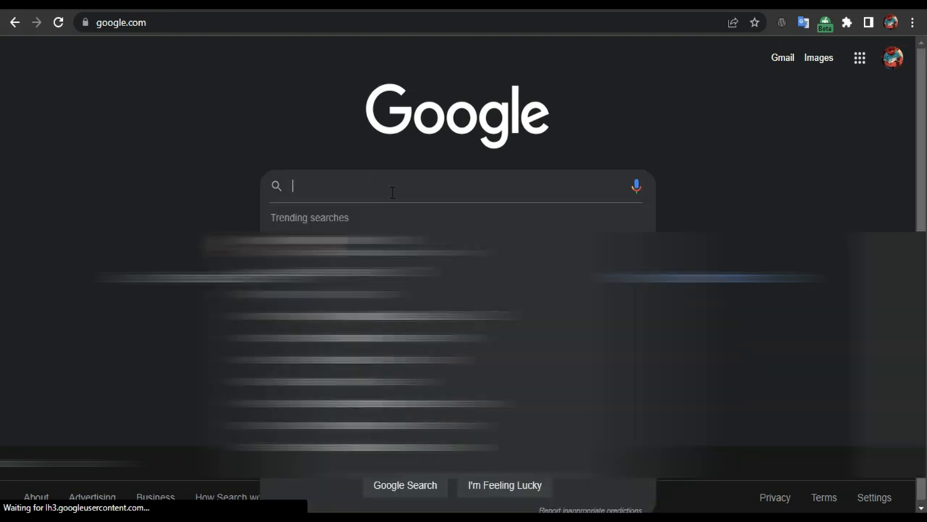
Step: Search Google for 'disavow links to your site', correcting a typo along the way
text(d)
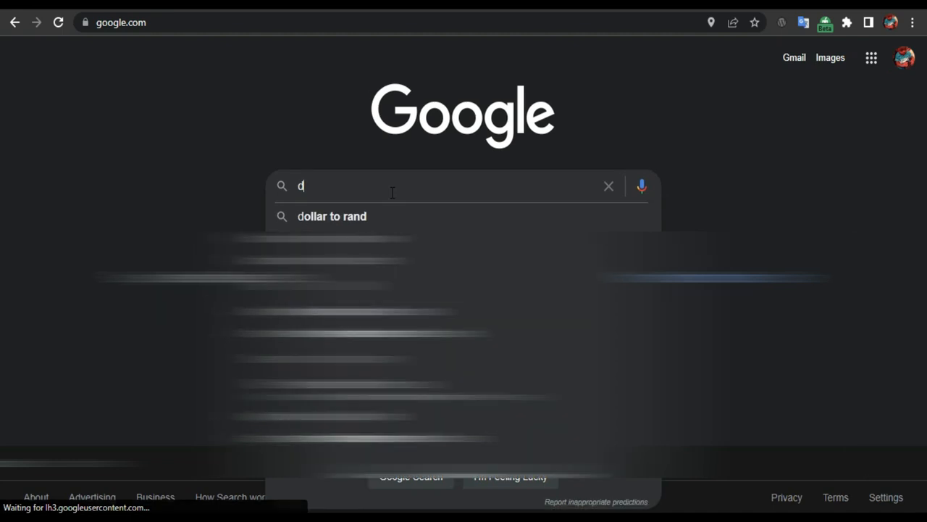
text(isavow)
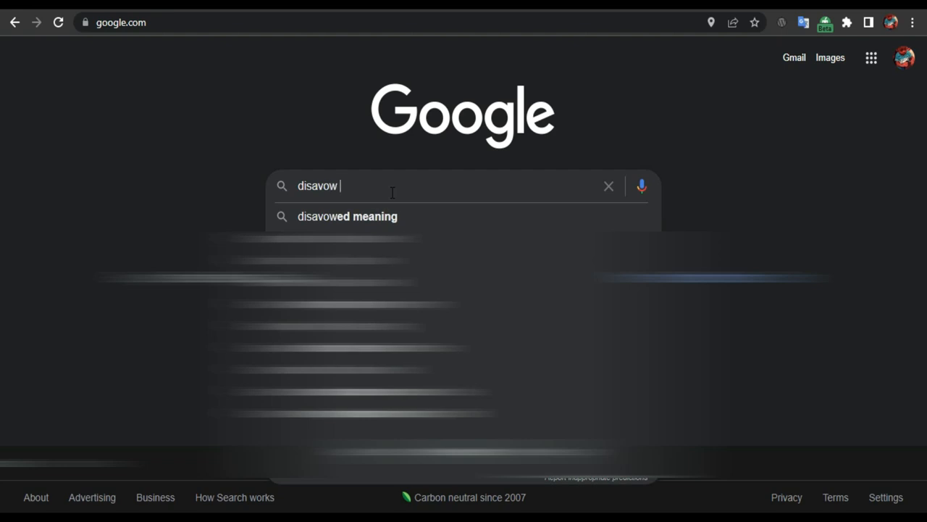
text(links to yyo)
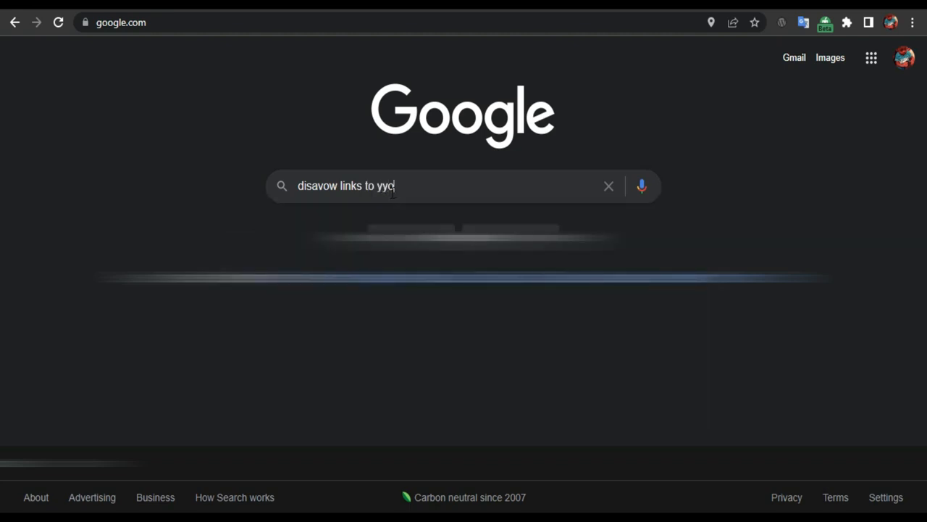
key(Backspace)
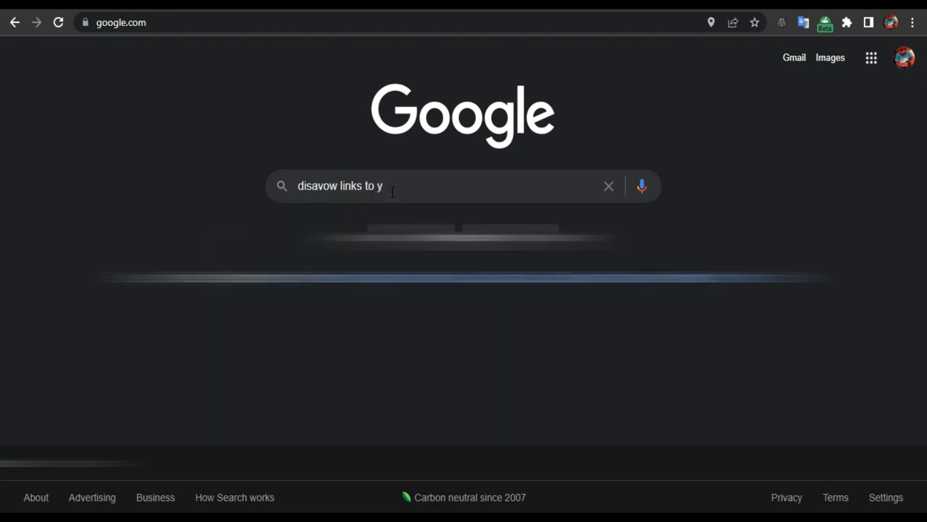
text(our)
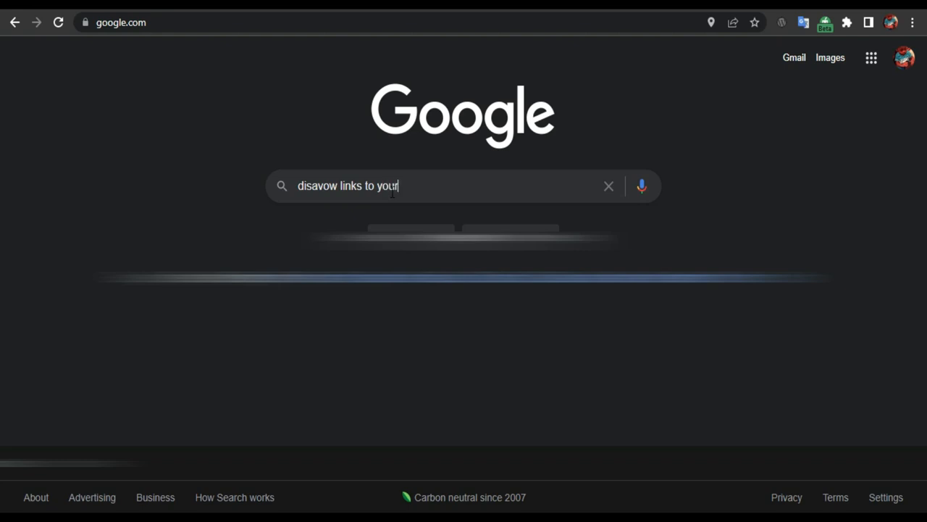
text(site)
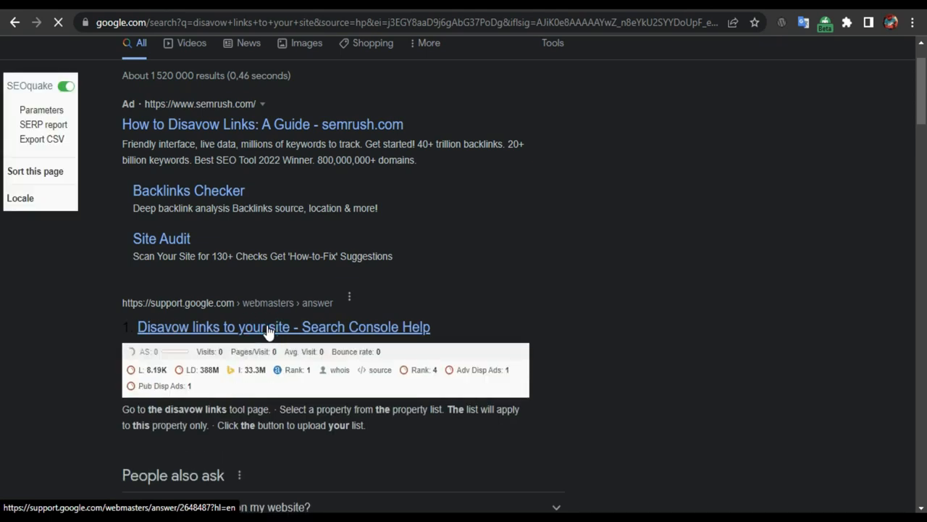
Step: Read the Search Console Help disavow article and follow its link to the disavow links tool
click(283, 327)
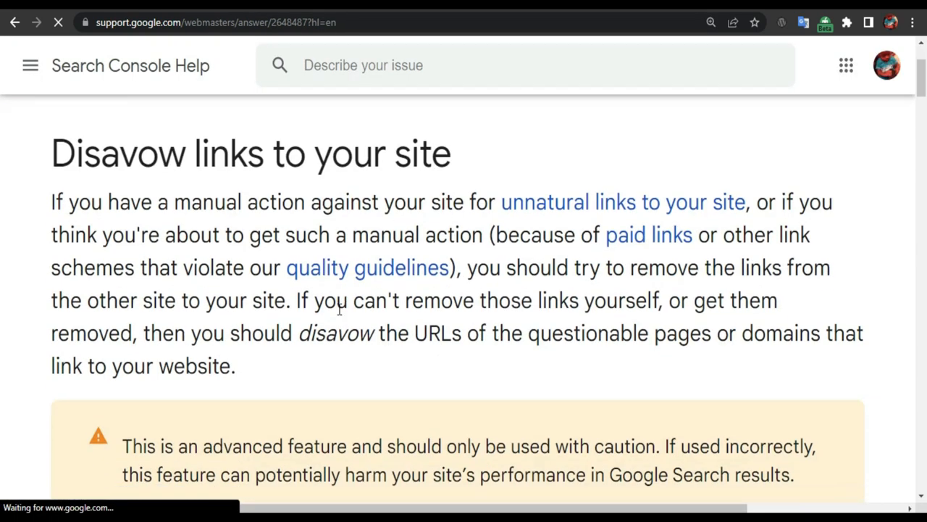
scroll(down, 3)
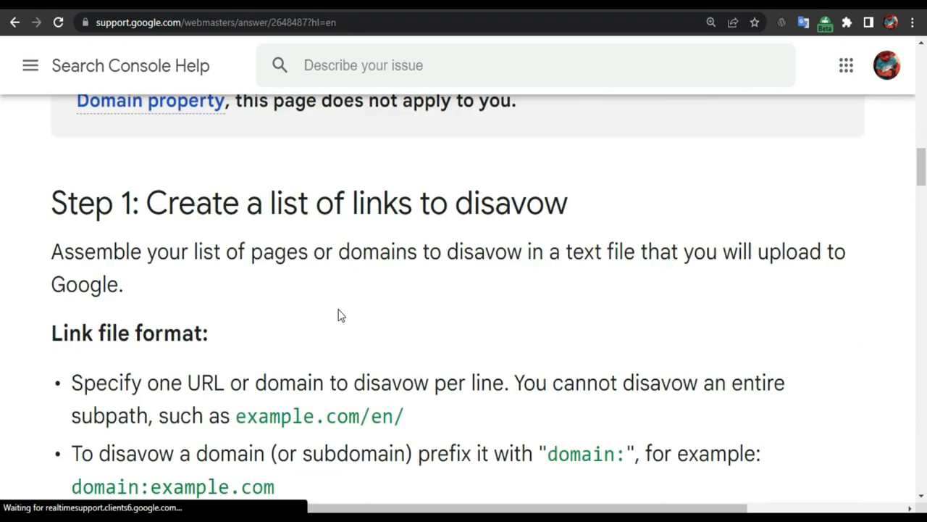
scroll(down, 3)
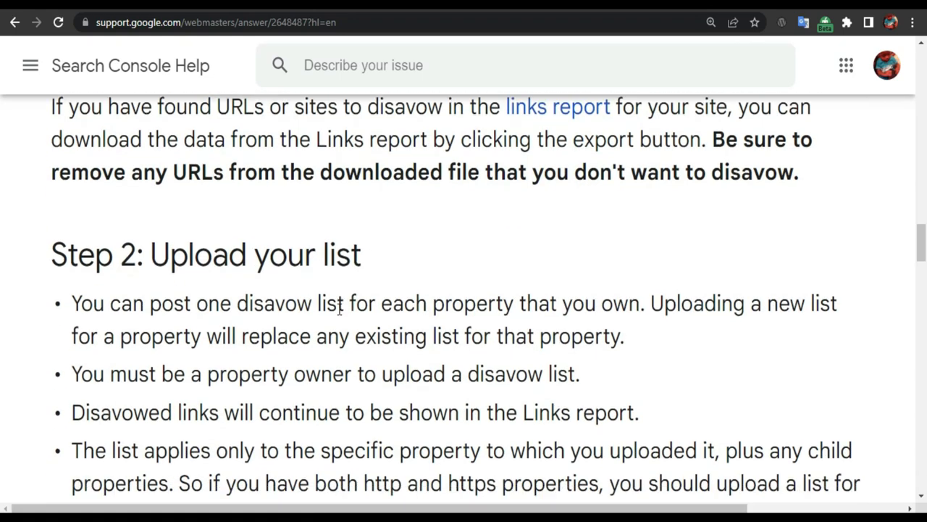
scroll(down, 3)
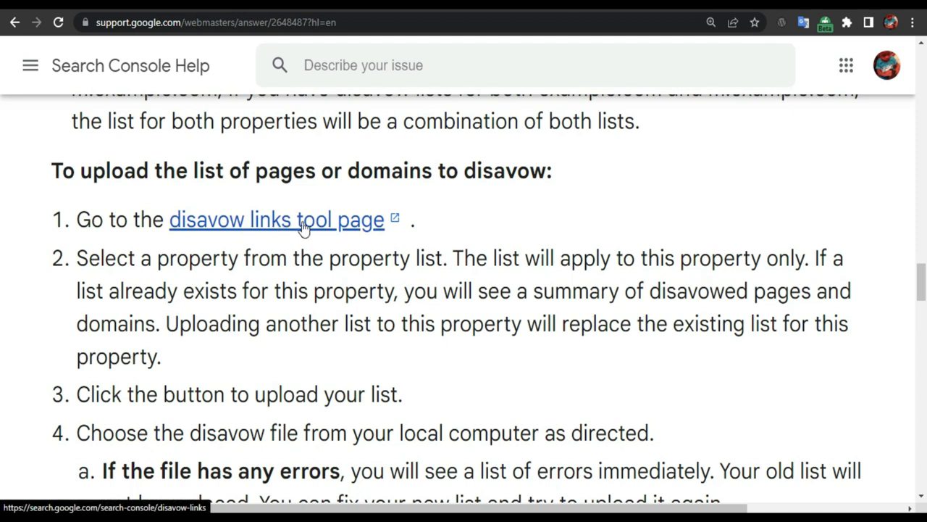
mouse_move(345, 228)
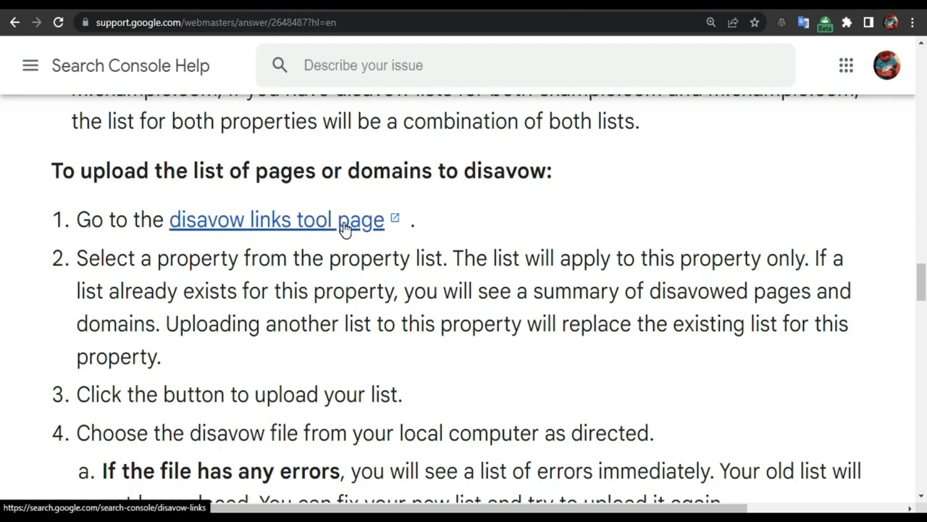
mouse_move(304, 228)
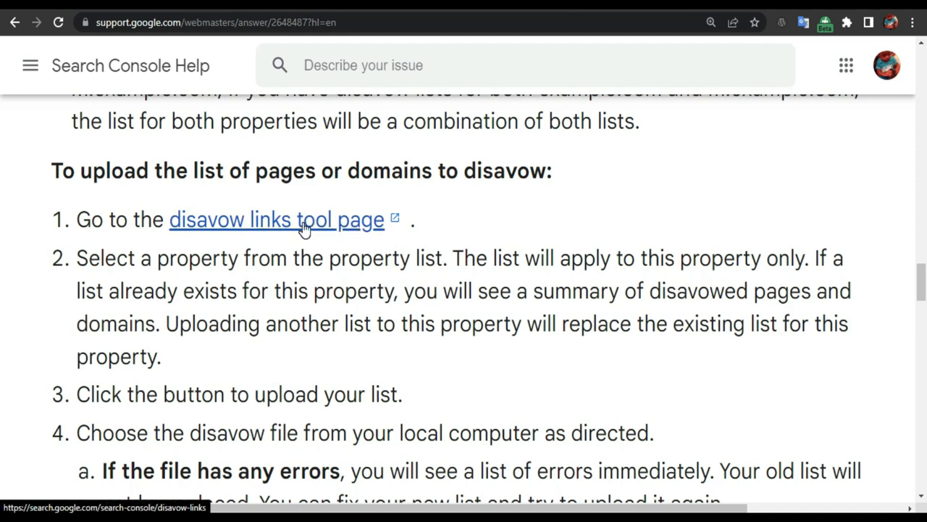
click(275, 219)
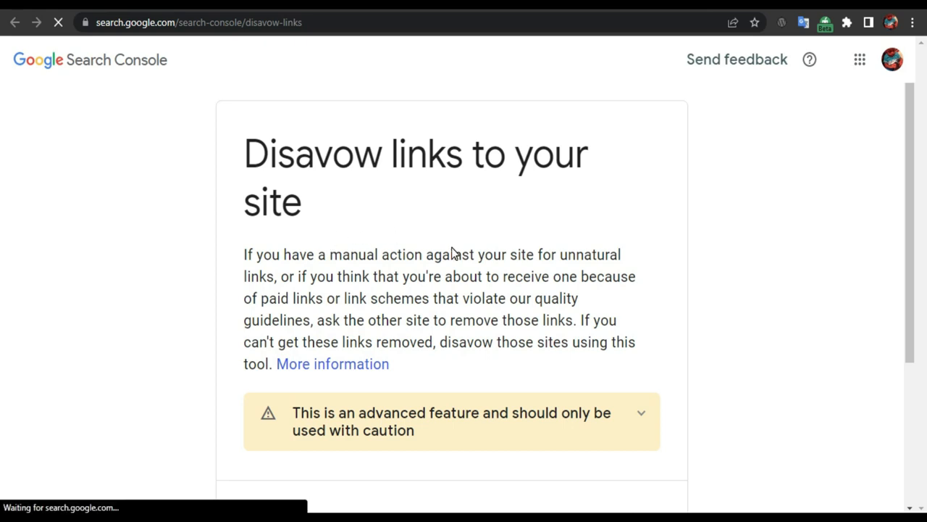
scroll(down, 3)
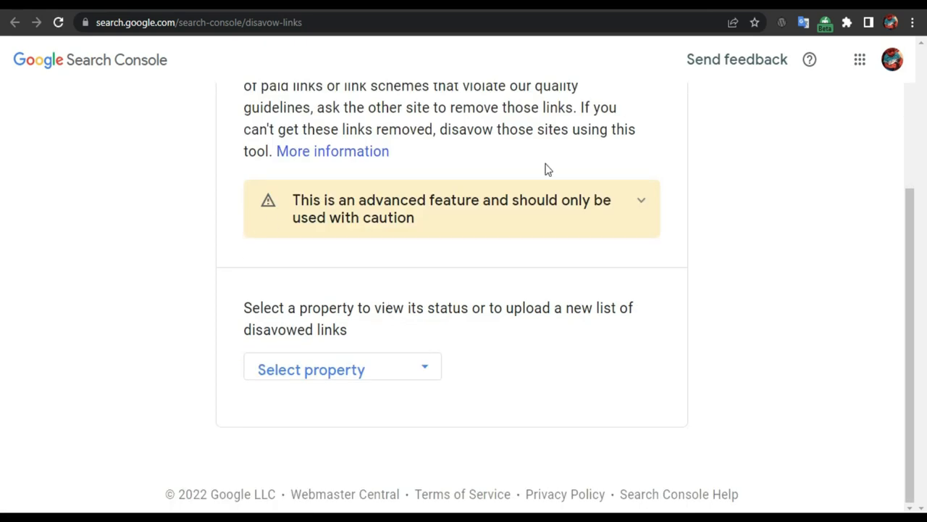
mouse_move(310, 241)
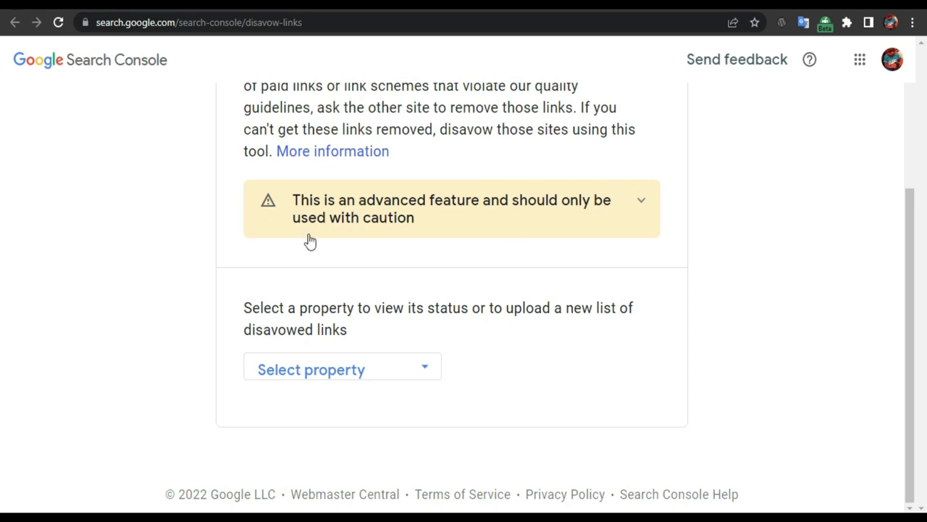
mouse_move(371, 370)
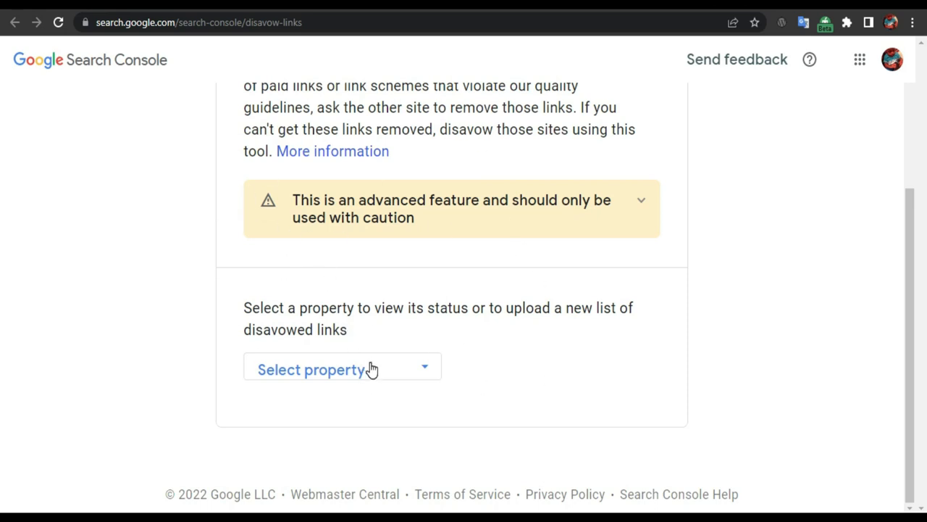
mouse_move(98, 84)
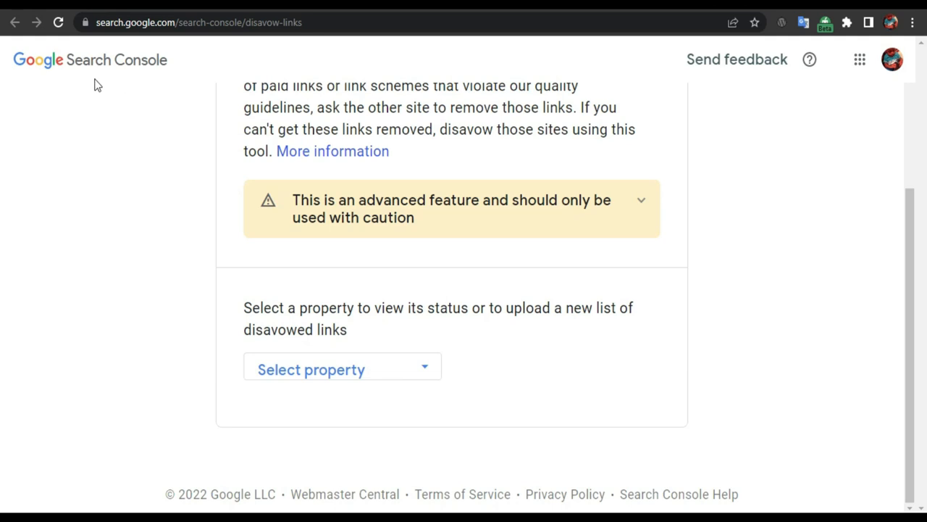
mouse_move(421, 410)
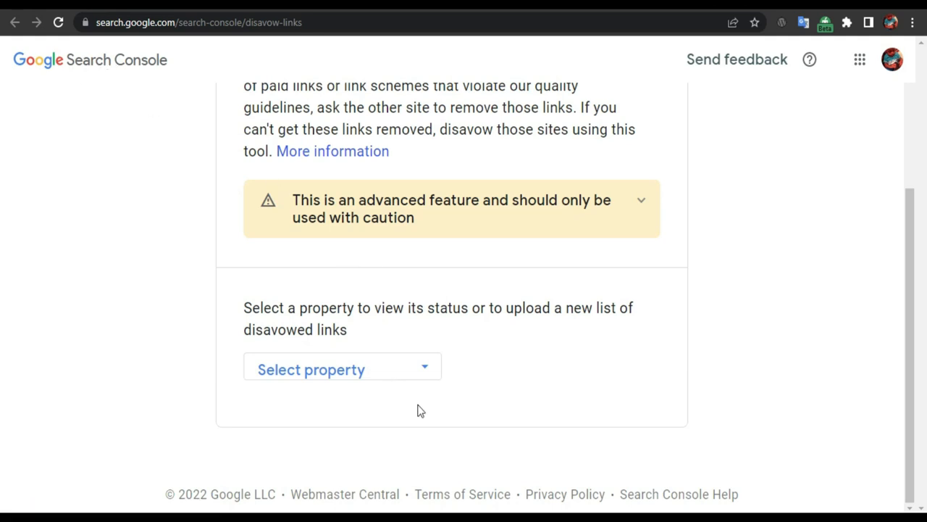
click(342, 370)
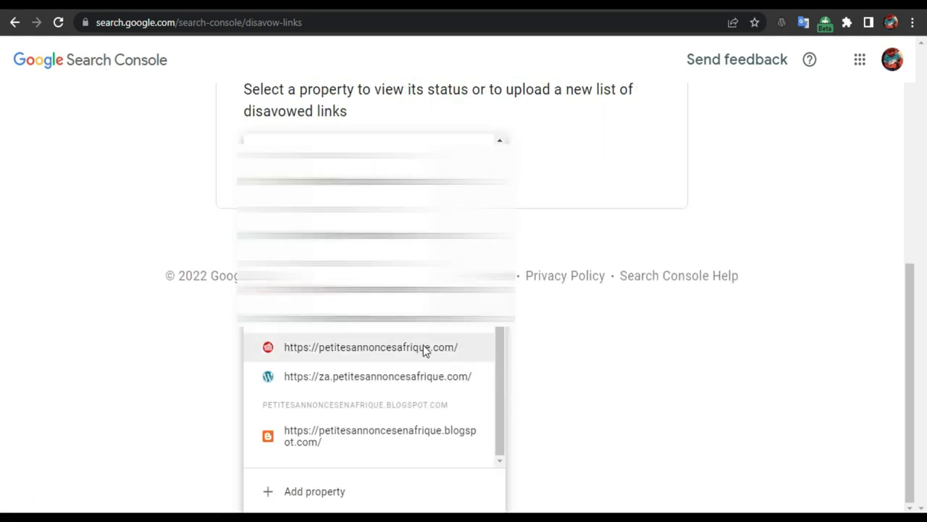
click(370, 347)
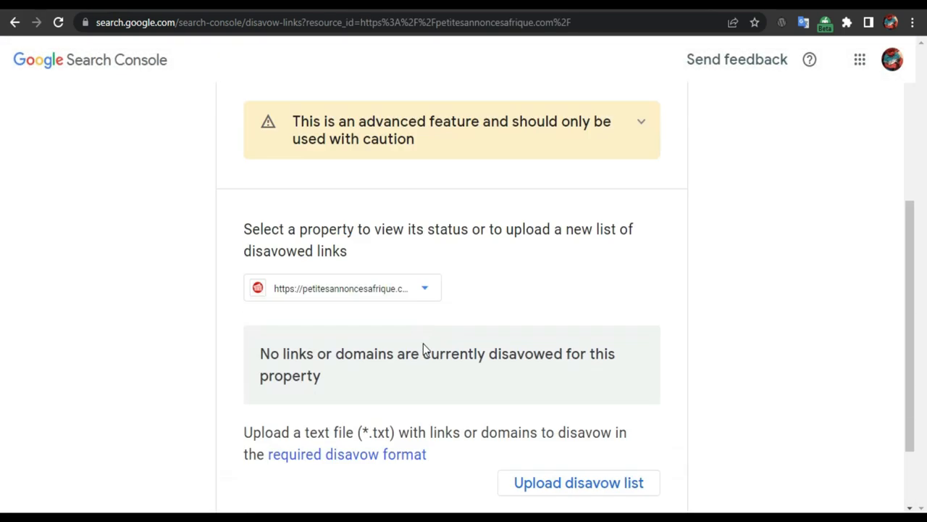
scroll(down, 3)
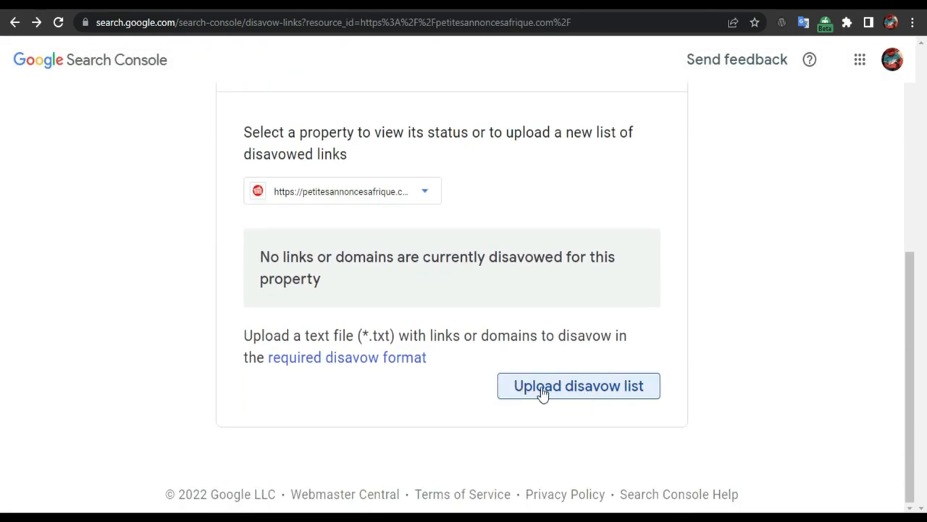
mouse_move(564, 393)
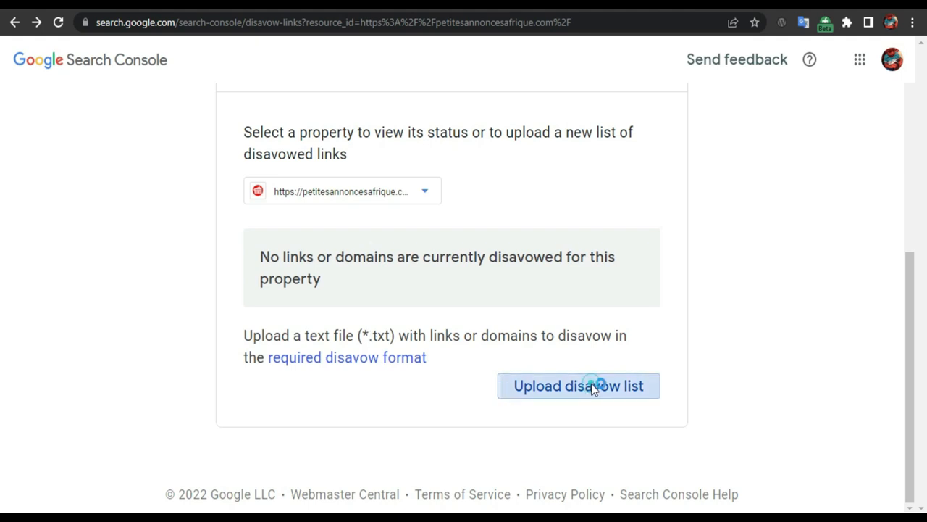
Step: Upload the disavow .txt file and dismiss the error report citing lines 33, 64 and 70
click(579, 385)
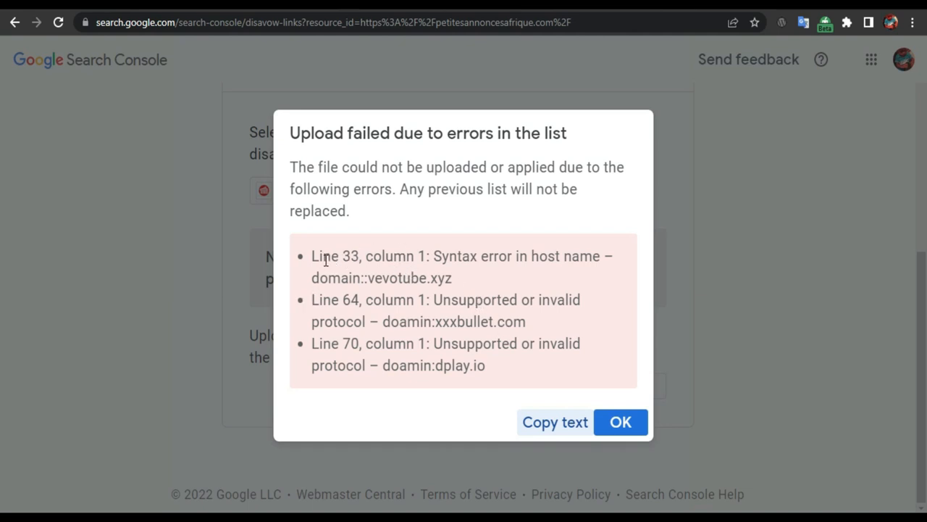
mouse_move(372, 326)
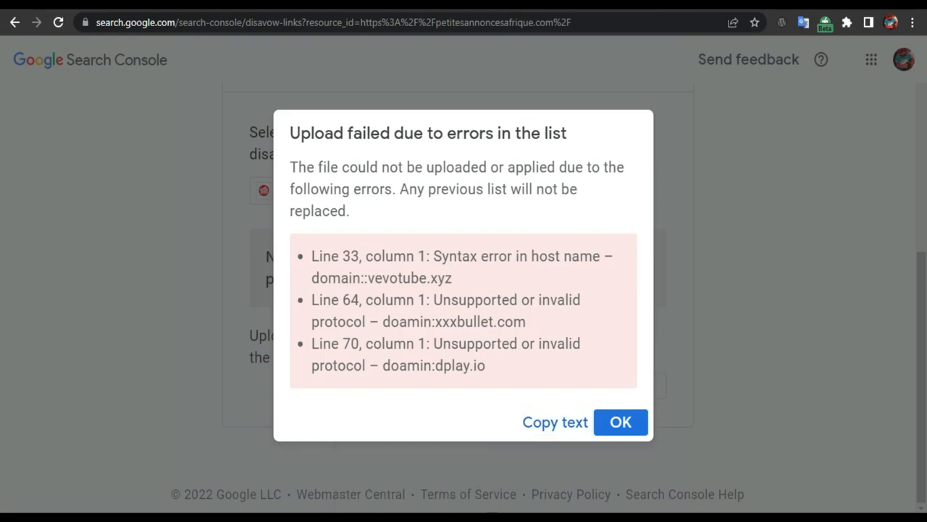
click(620, 422)
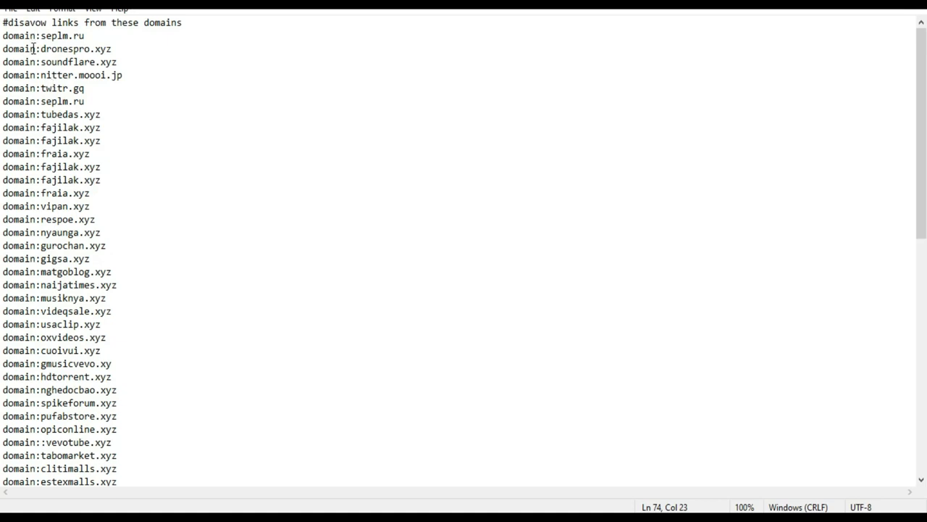
mouse_move(45, 326)
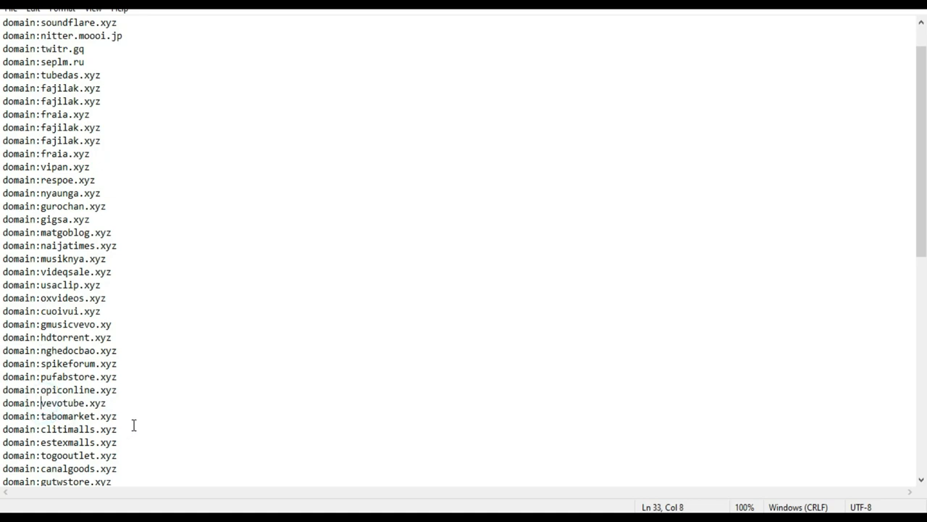
Step: Delete the extra colon so line 33 reads domain:vevotube.xyz
key(Backspace)
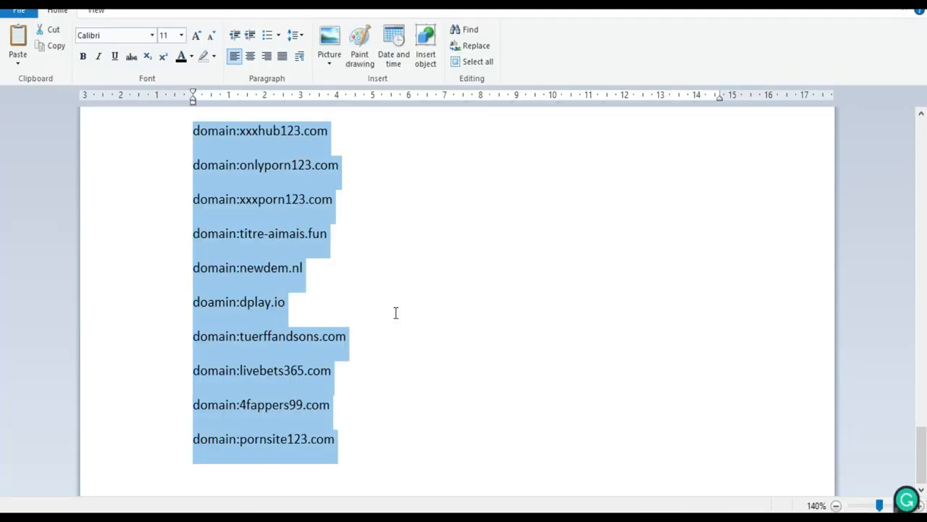
Step: Copy the full Notepad disavow list into WordPad, exposing the doamin:xxxbullet.com and doamin:dplay.io entries
scroll(down, 3)
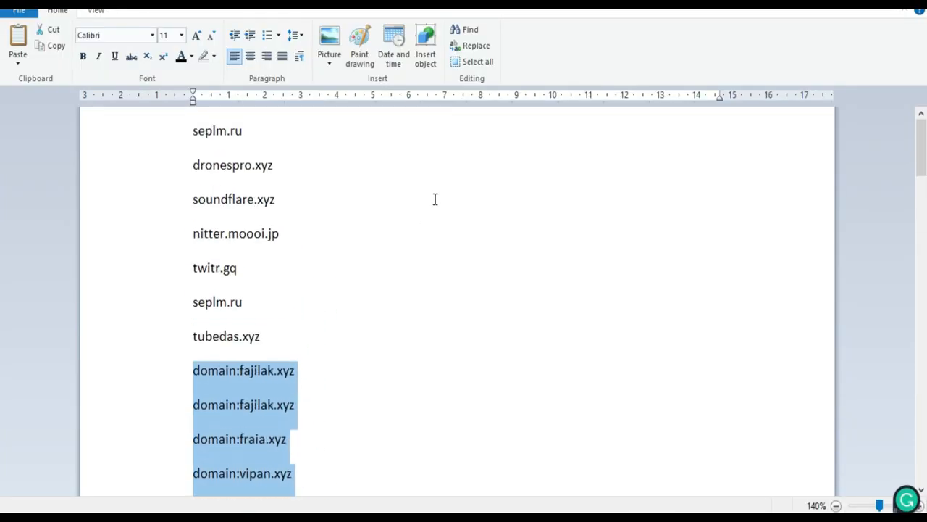
scroll(down, 3)
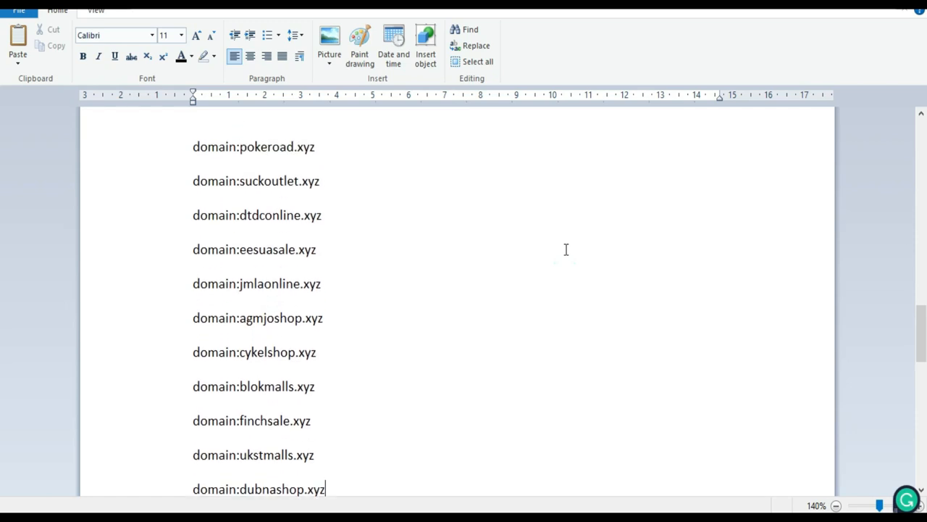
text(w)
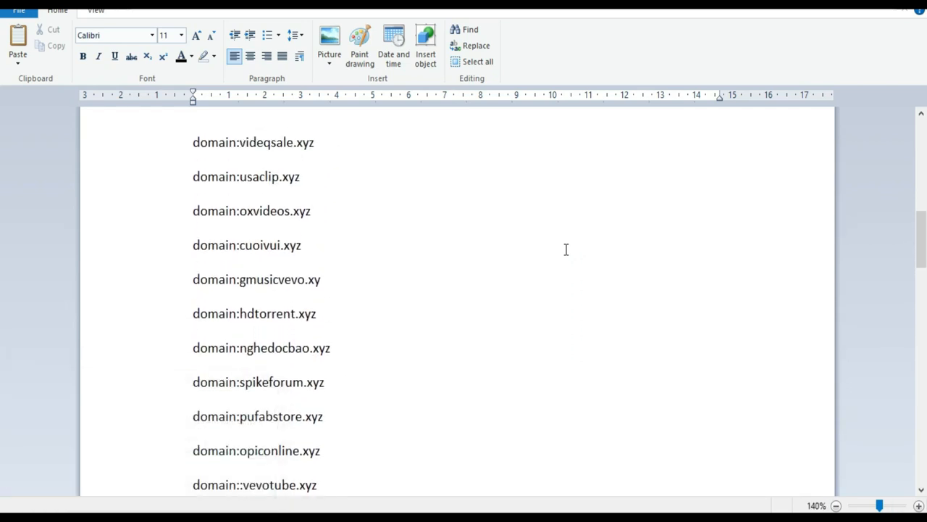
scroll(down, 3)
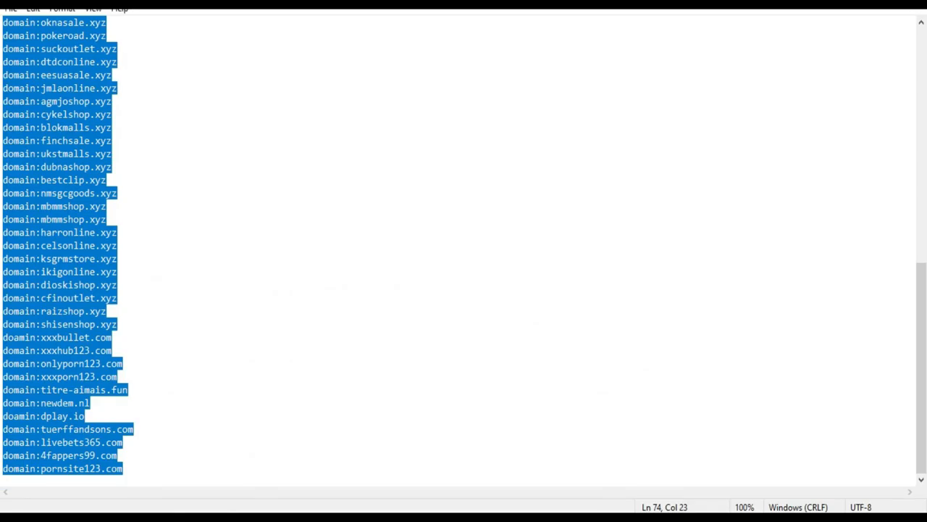
right_click(460, 365)
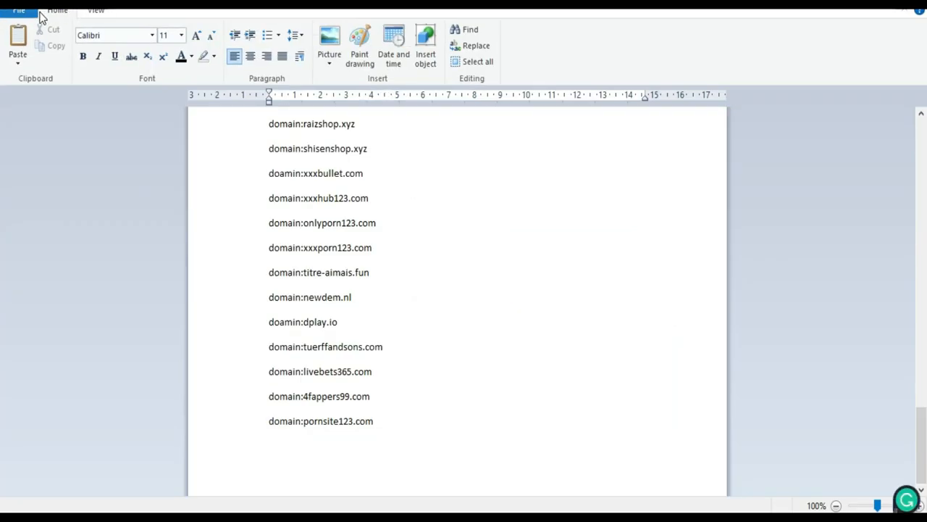
Step: Find dplay.io in WordPad and correct its prefix to domain:dplay.io
click(470, 30)
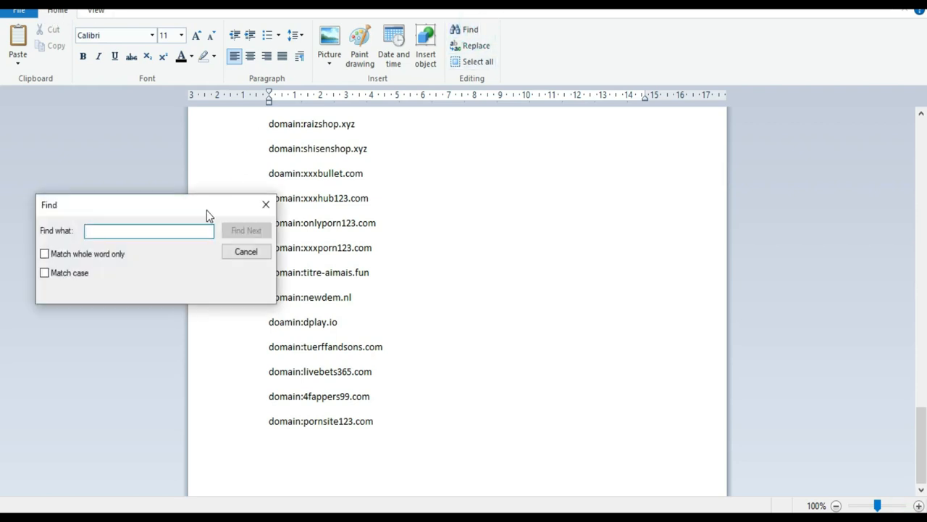
text(dplay.io)
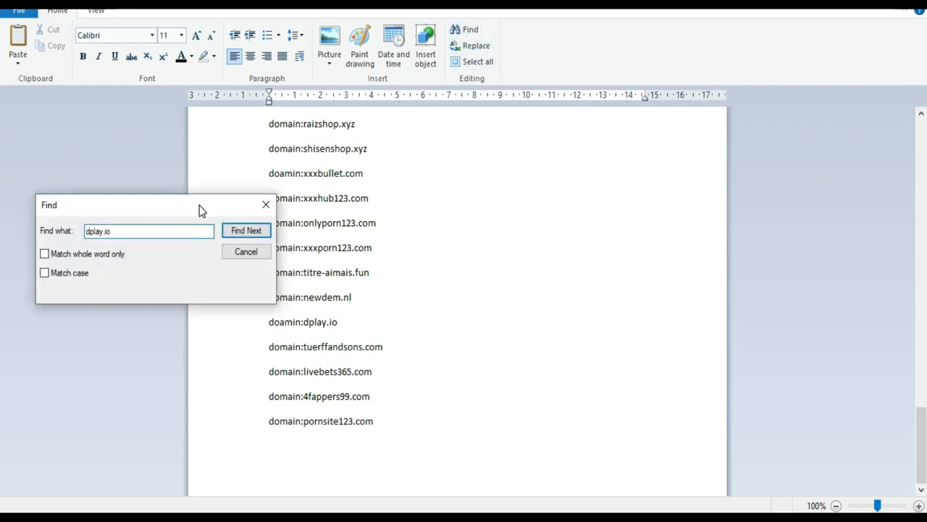
click(247, 230)
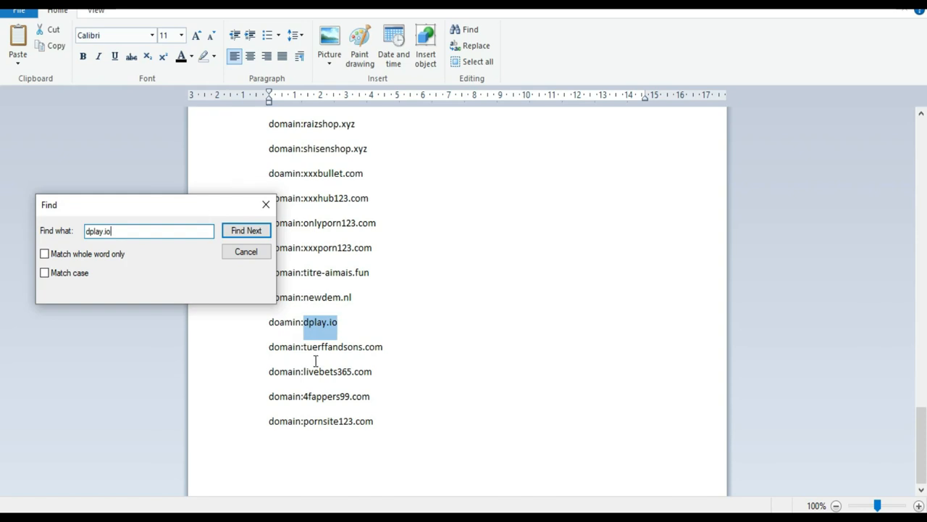
mouse_move(306, 327)
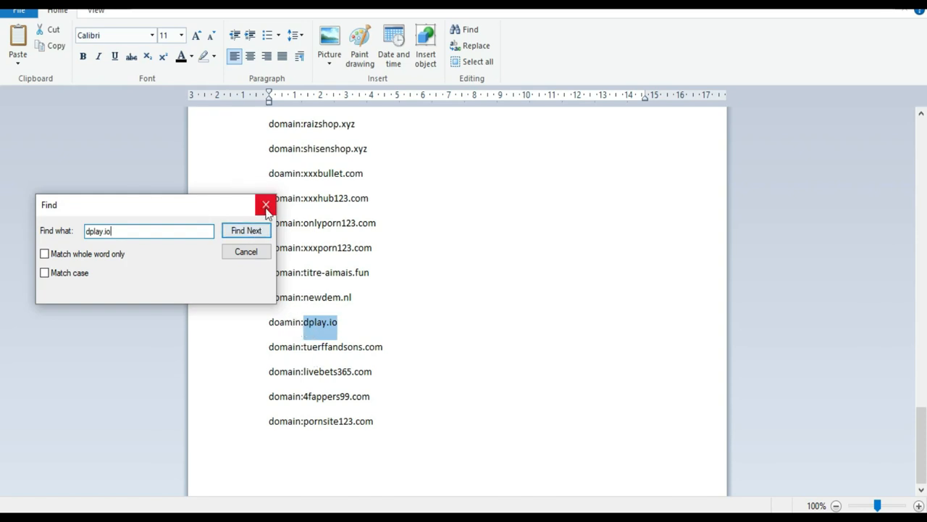
click(266, 205)
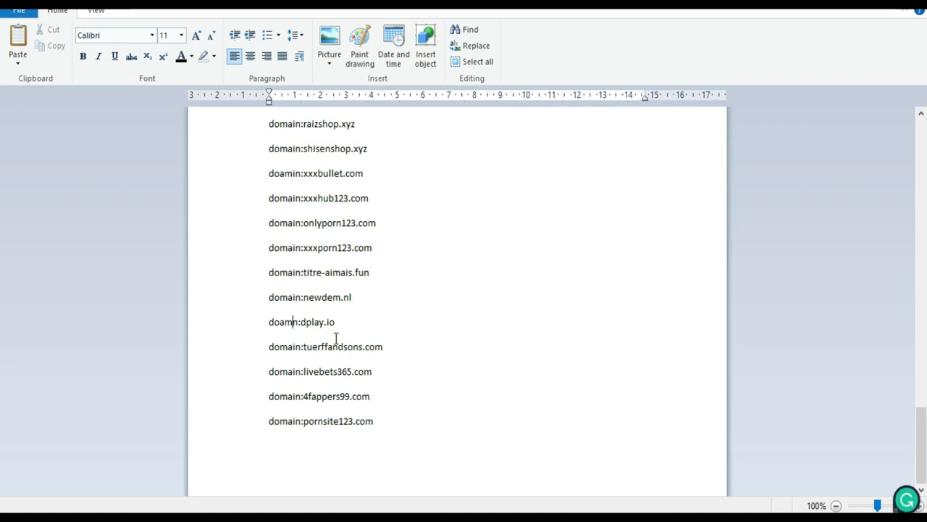
text(ai)
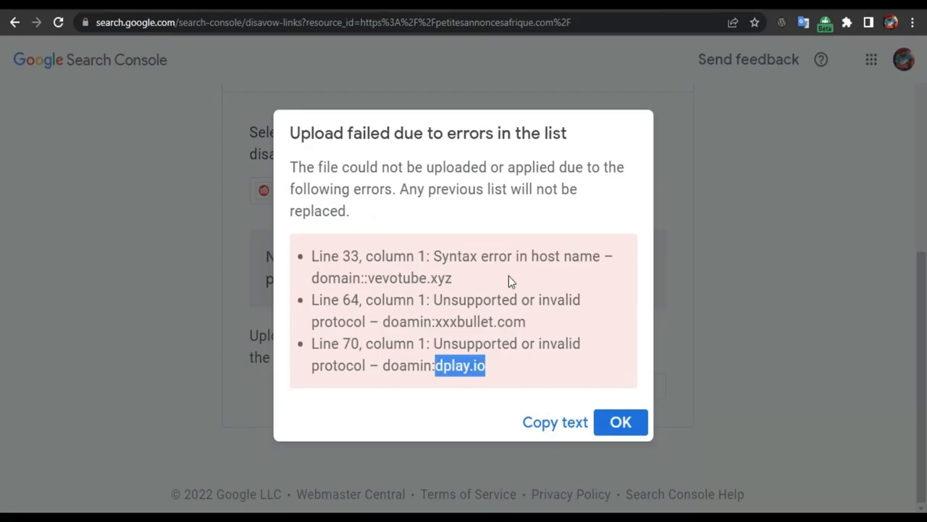
click(415, 261)
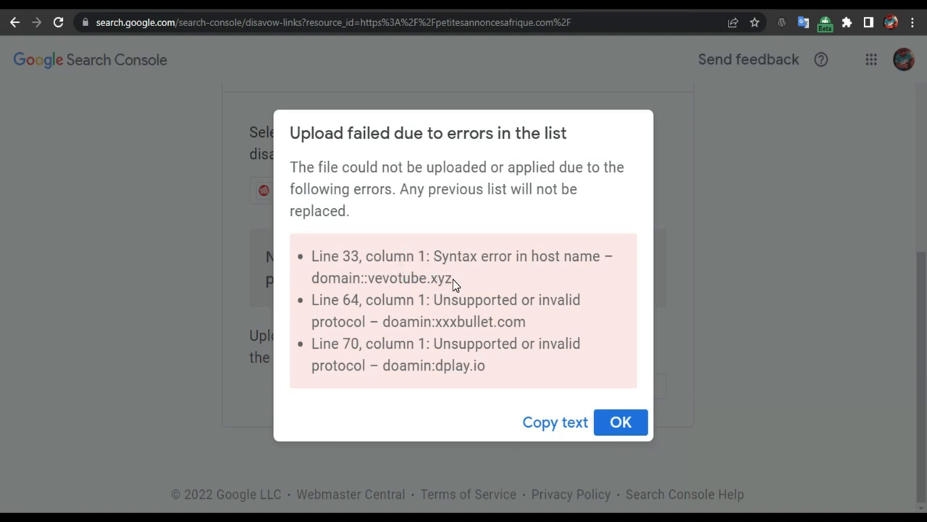
double_click(409, 277)
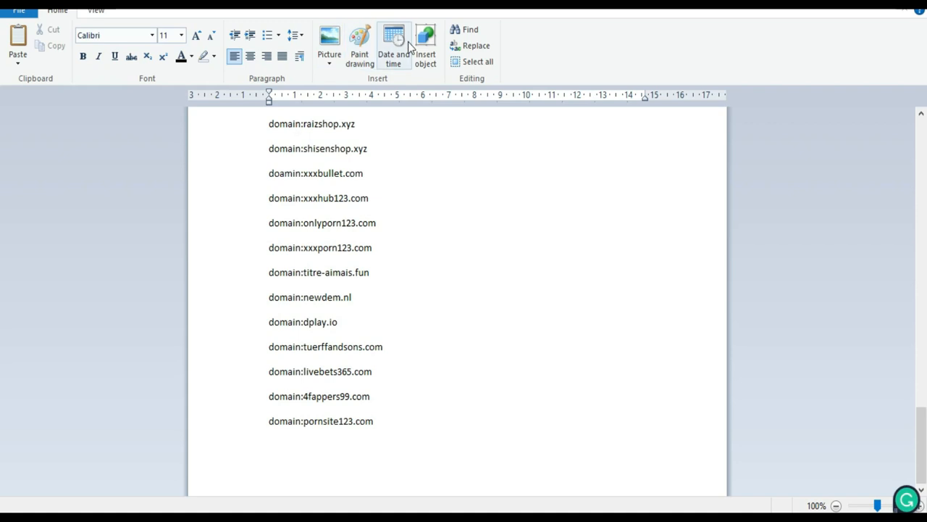
click(470, 29)
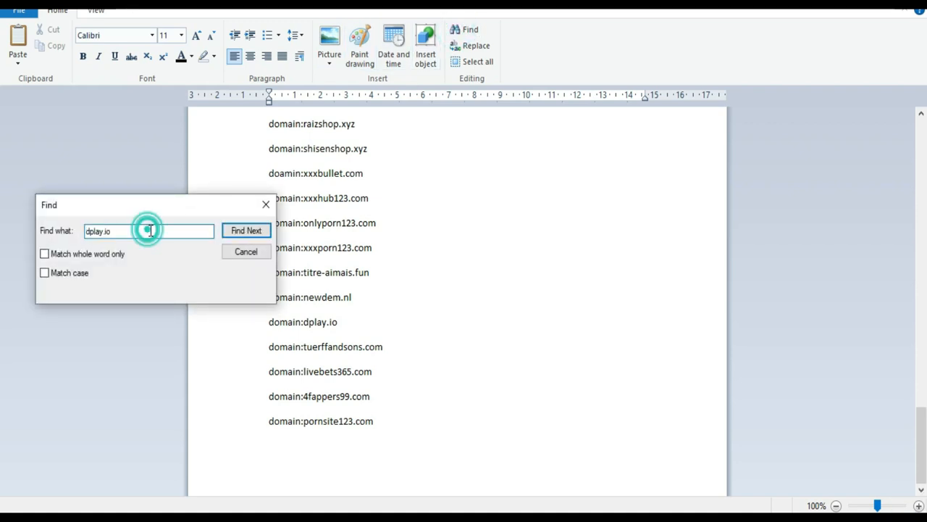
text(vevotube.xyz)
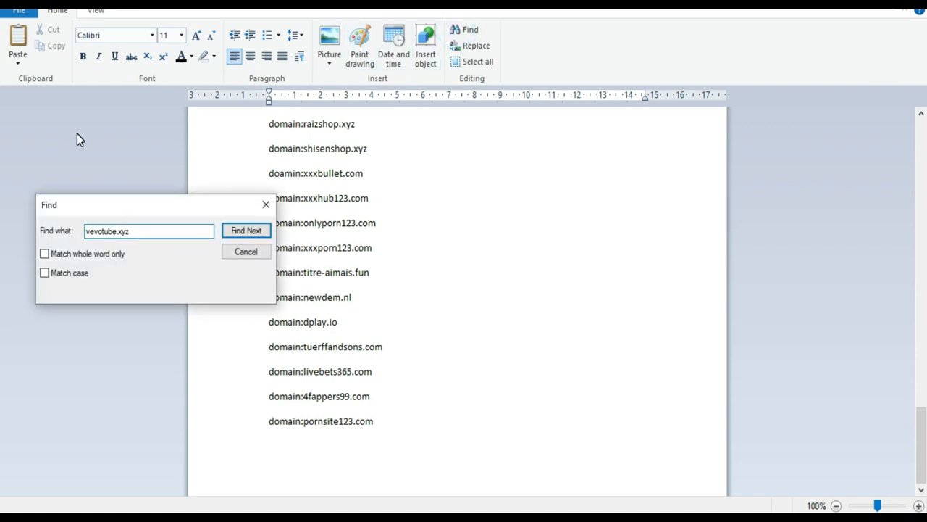
click(246, 229)
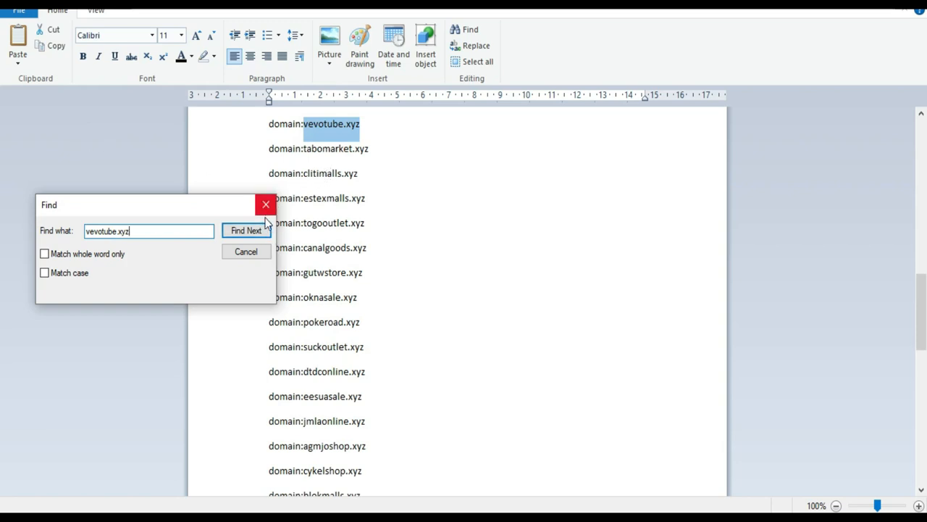
click(265, 204)
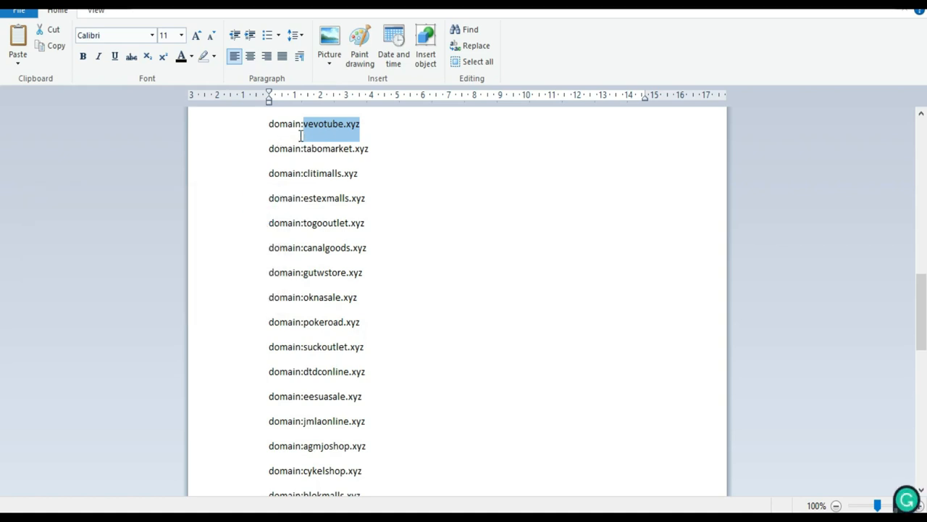
scroll(down, 3)
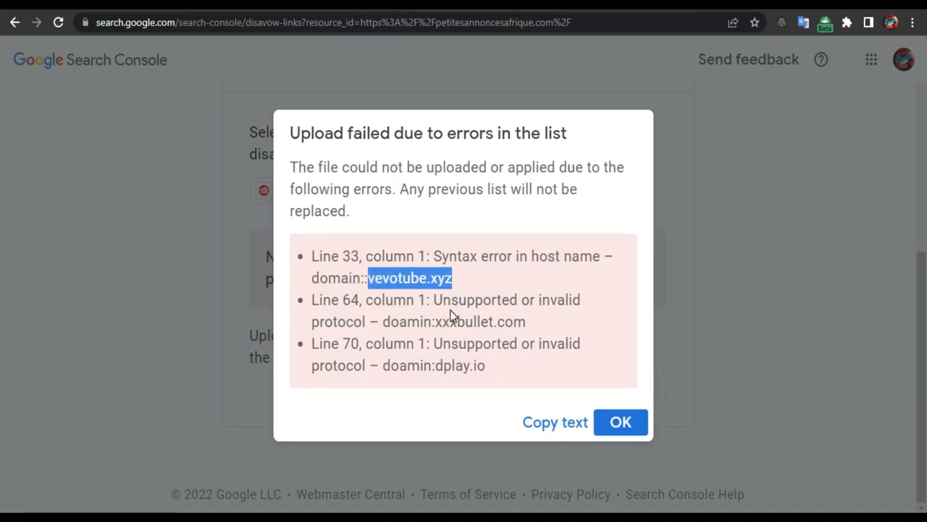
mouse_move(531, 326)
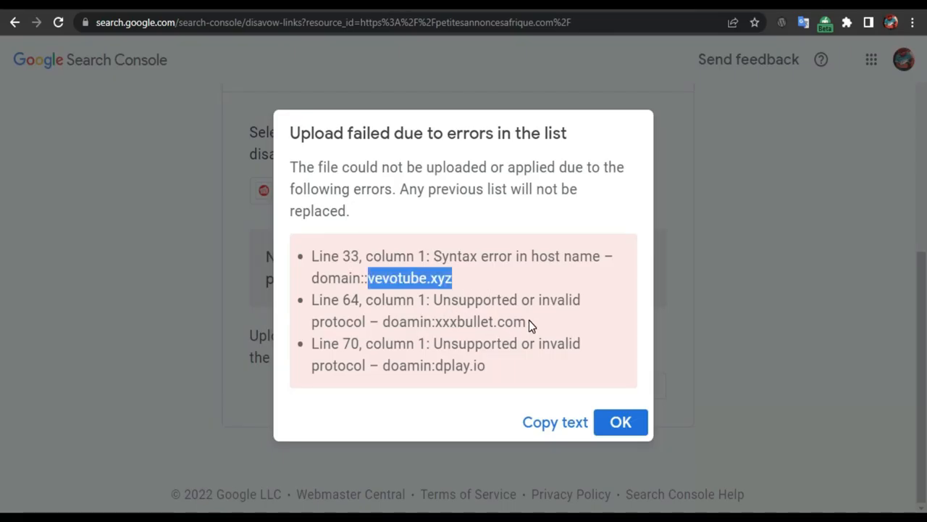
Step: Copy xxxbullet.com from the error, find it in WordPad and fix it to domain:xxxbullet.com
double_click(498, 321)
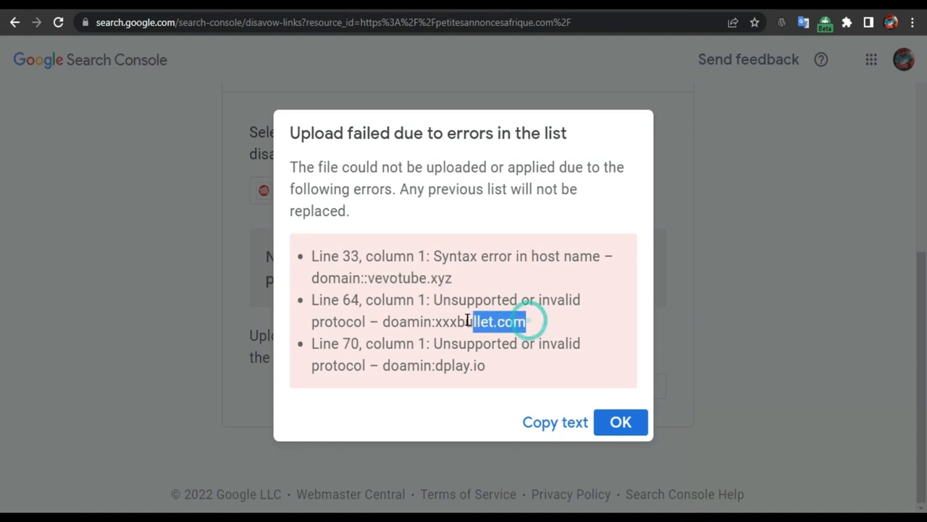
right_click(499, 321)
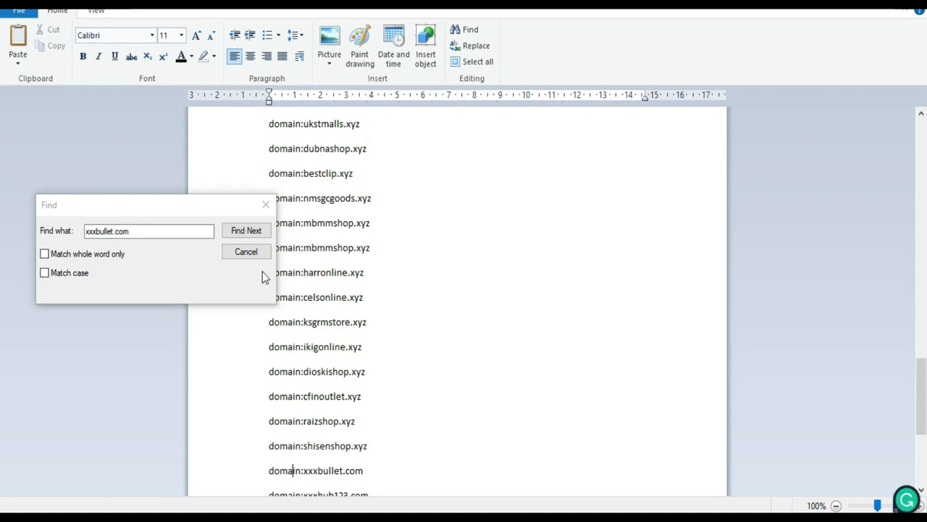
click(245, 251)
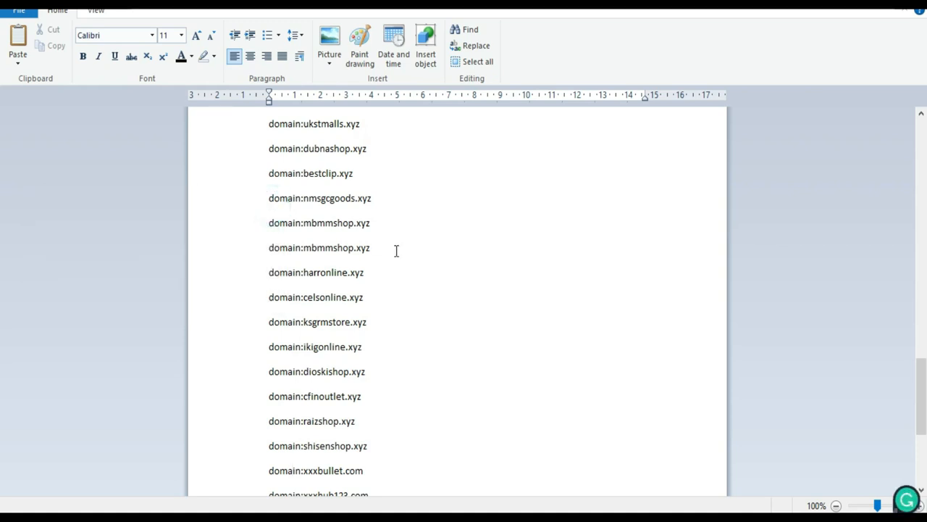
scroll(down, 3)
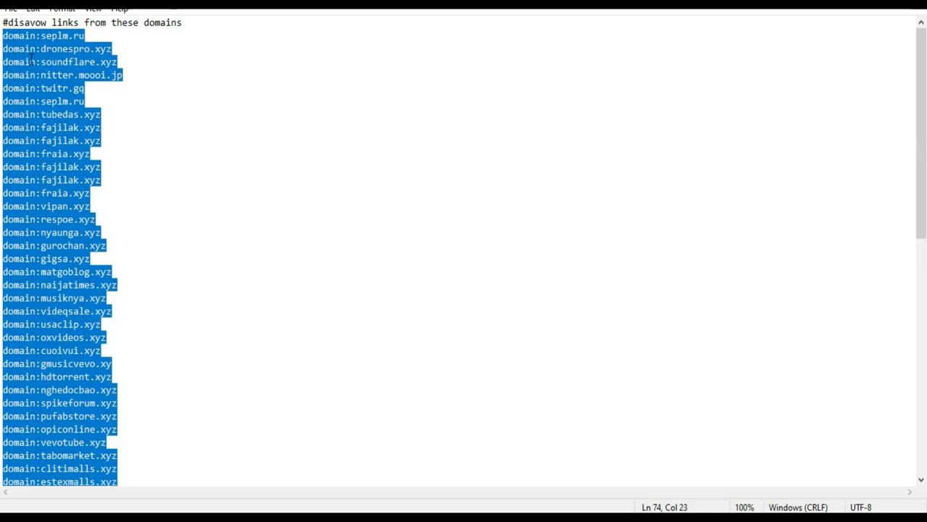
Step: Scroll through the corrected Notepad list and clear the text selection
click(7, 36)
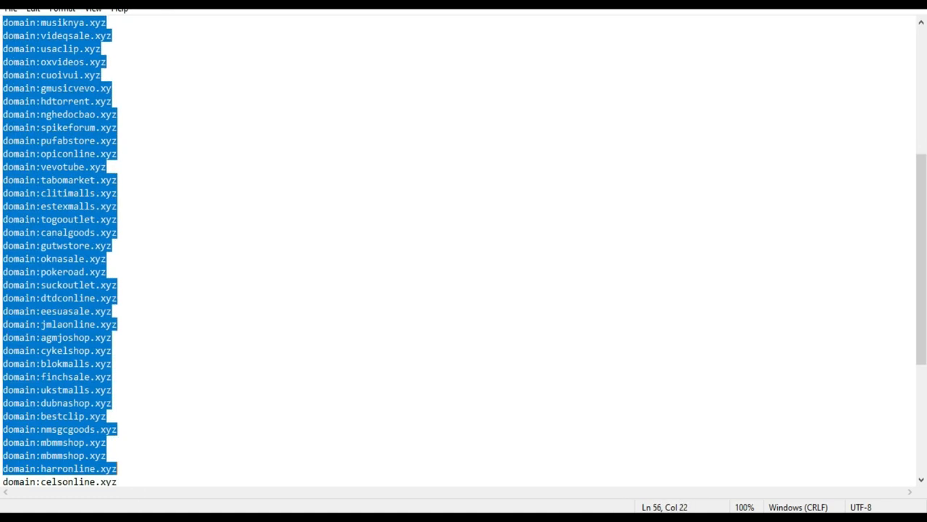
scroll(down, 3)
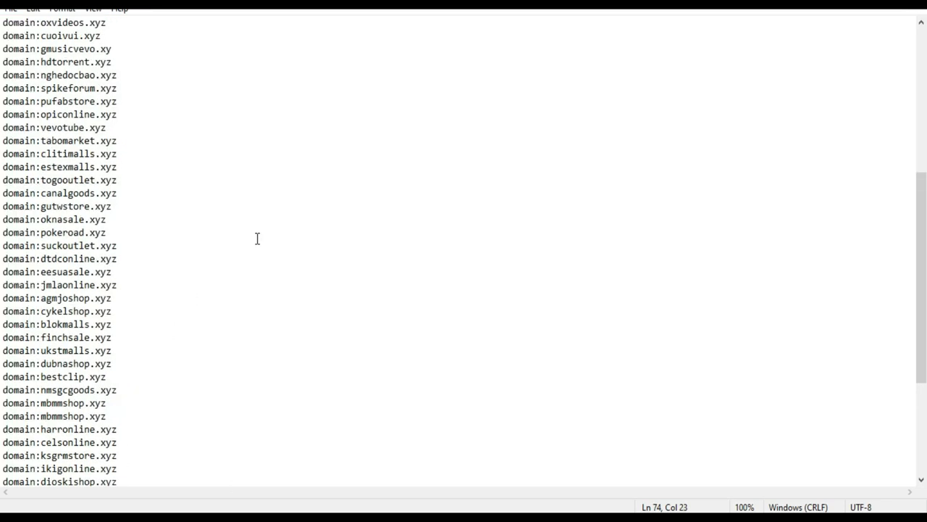
click(9, 8)
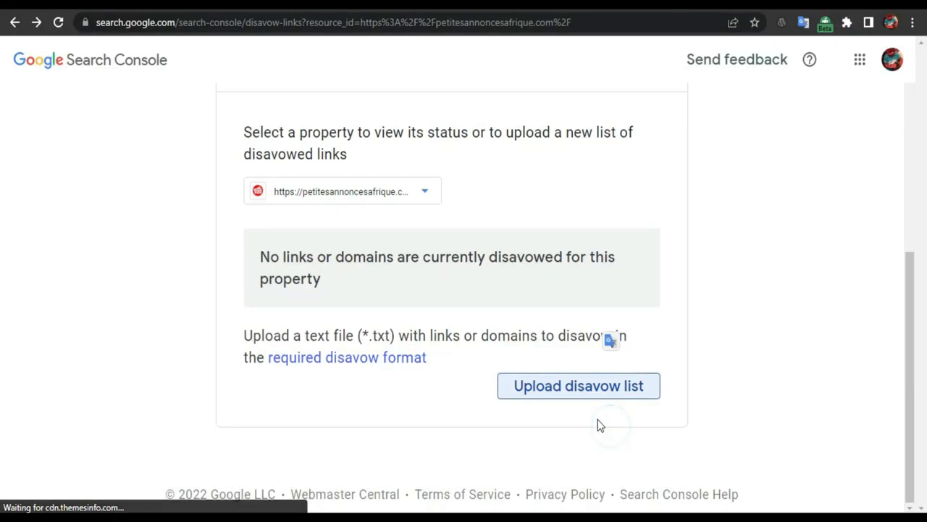
Step: Upload the corrected Disavow links.txt file for petitesannoncesafrique.com
click(578, 385)
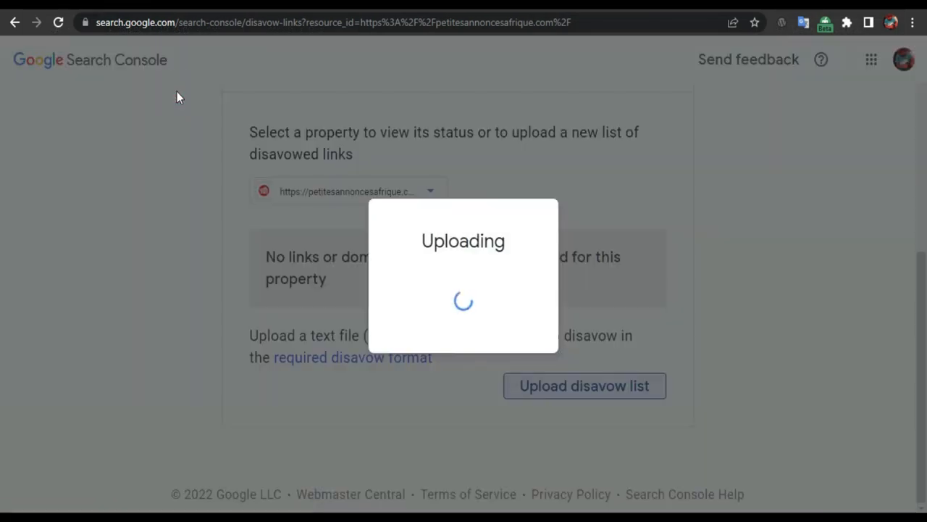
mouse_move(717, 283)
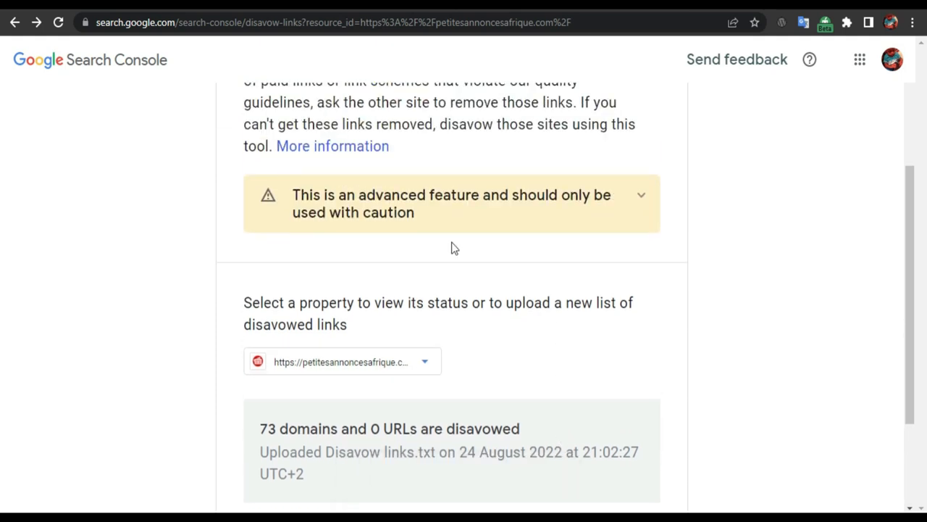
scroll(down, 3)
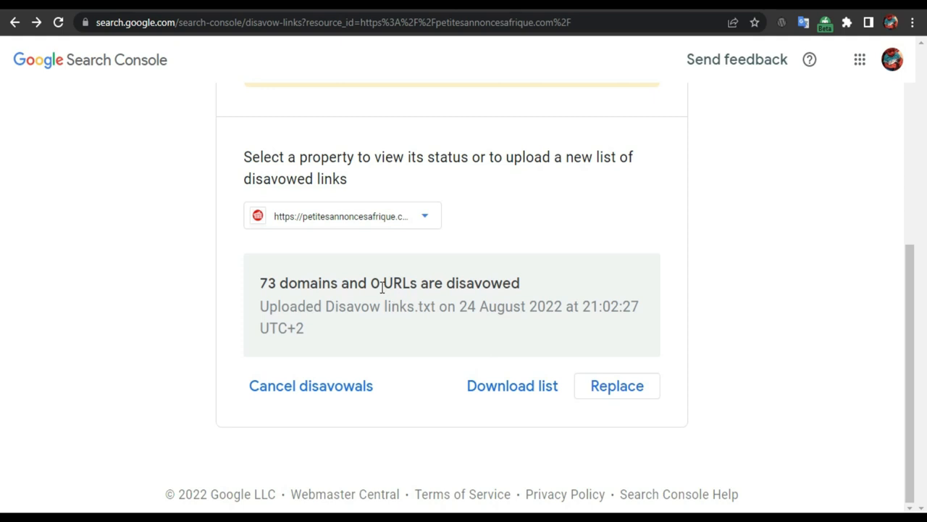
mouse_move(277, 298)
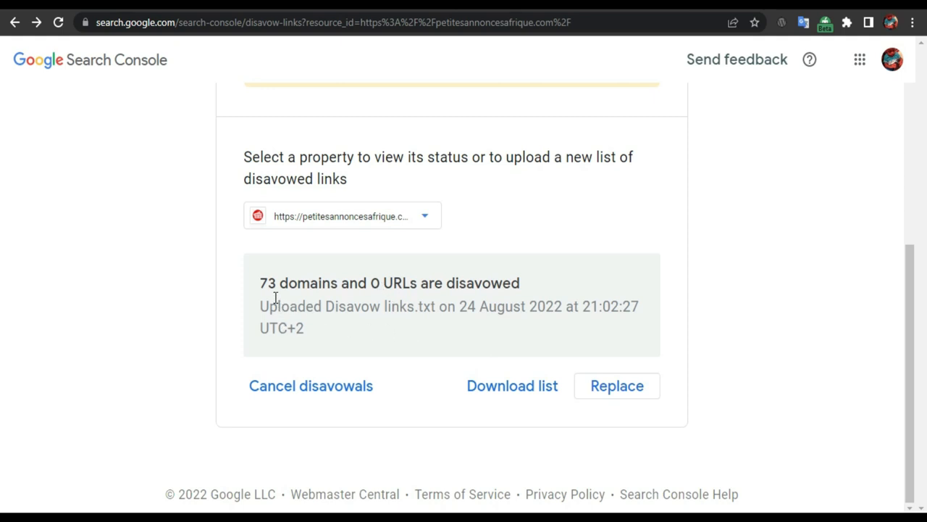
mouse_move(274, 299)
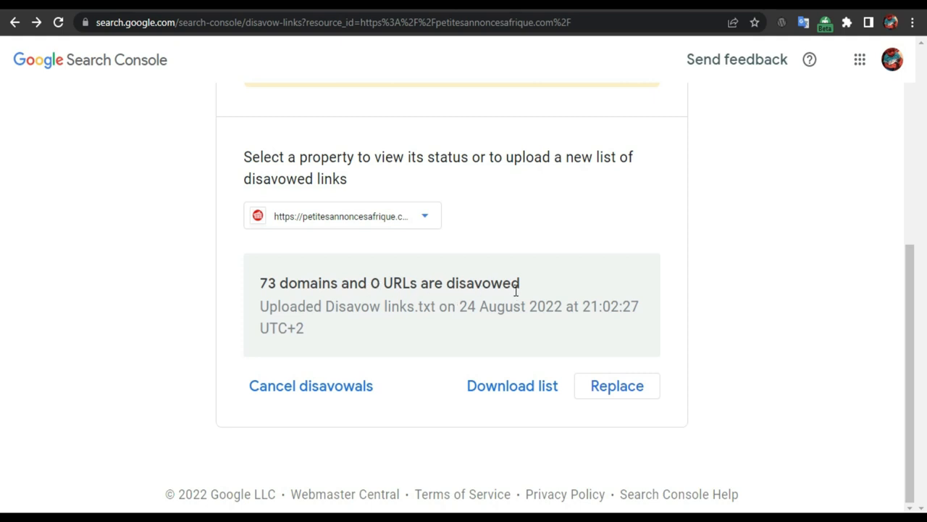
mouse_move(723, 449)
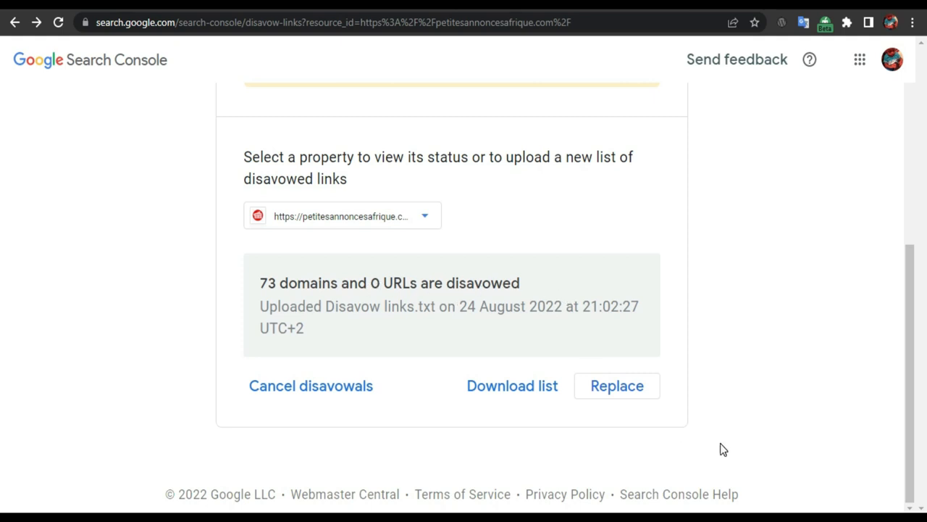